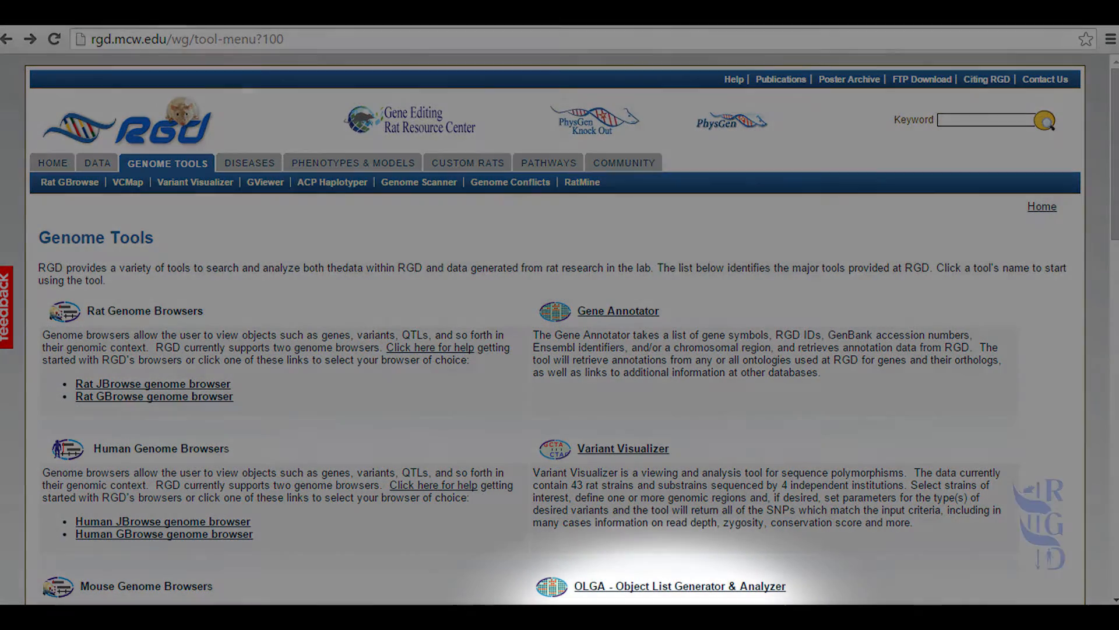
Step: Launch OLGA - Object List Generator & Analyzer from the Genome Tools page
{"action": "scroll", "scroll_direction": "down", "scroll_amount": 3}
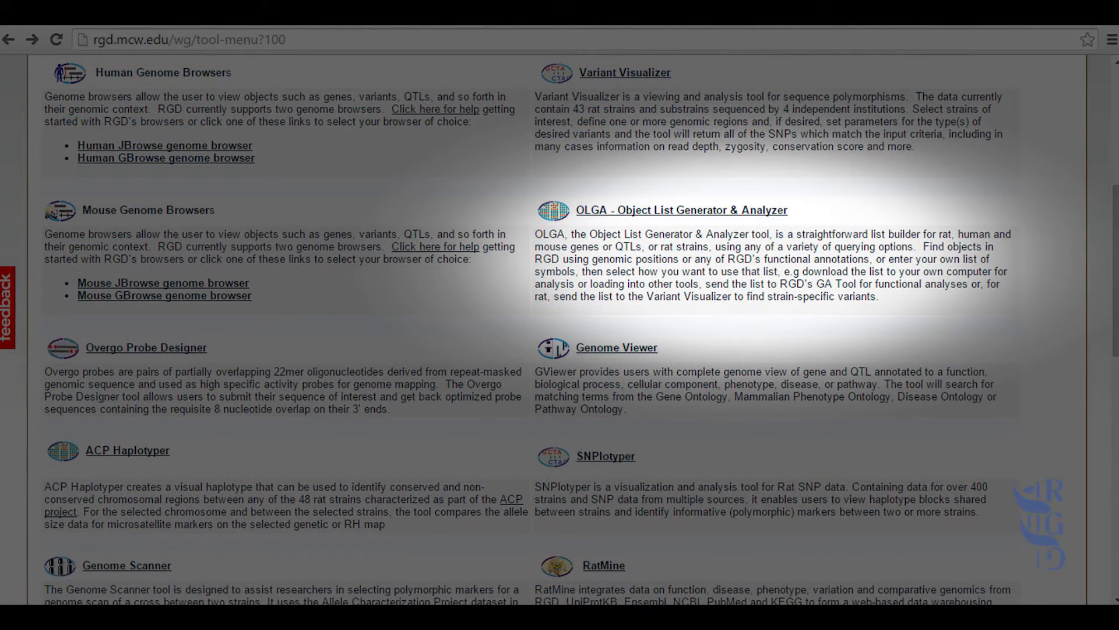
{"action": "left_click", "coordinate": [680, 210]}
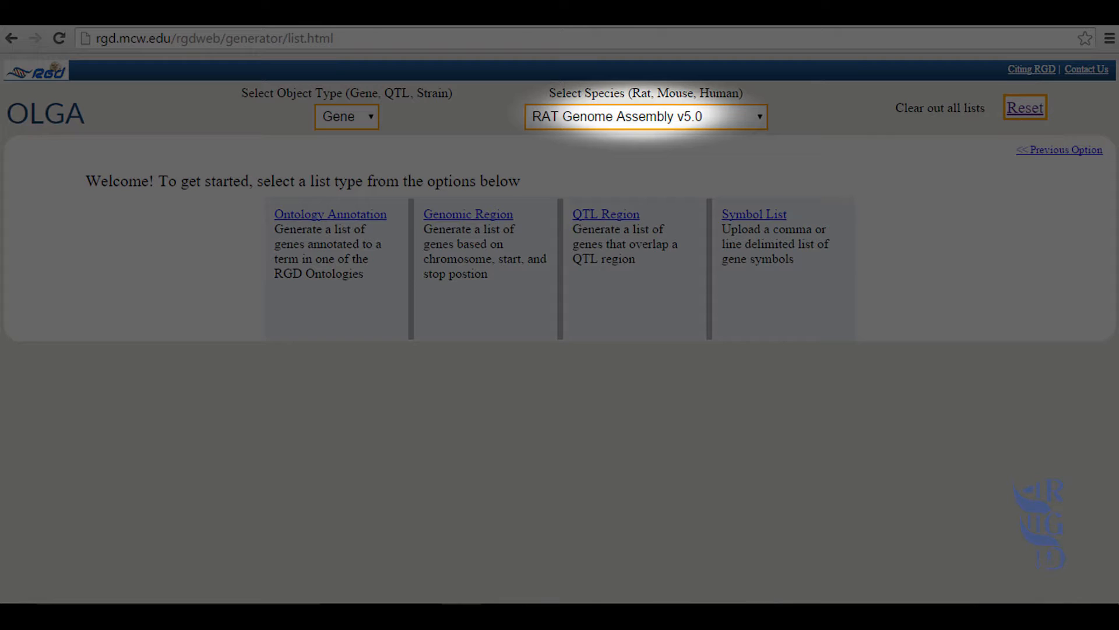
{"action": "left_click", "coordinate": [644, 117]}
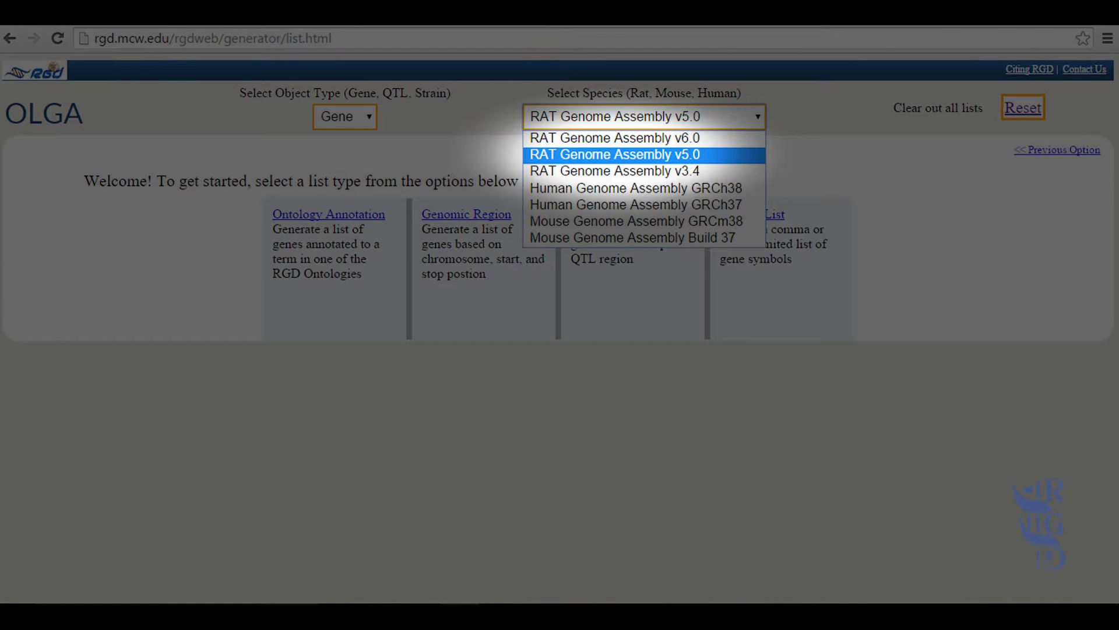
{"action": "left_click", "coordinate": [344, 117]}
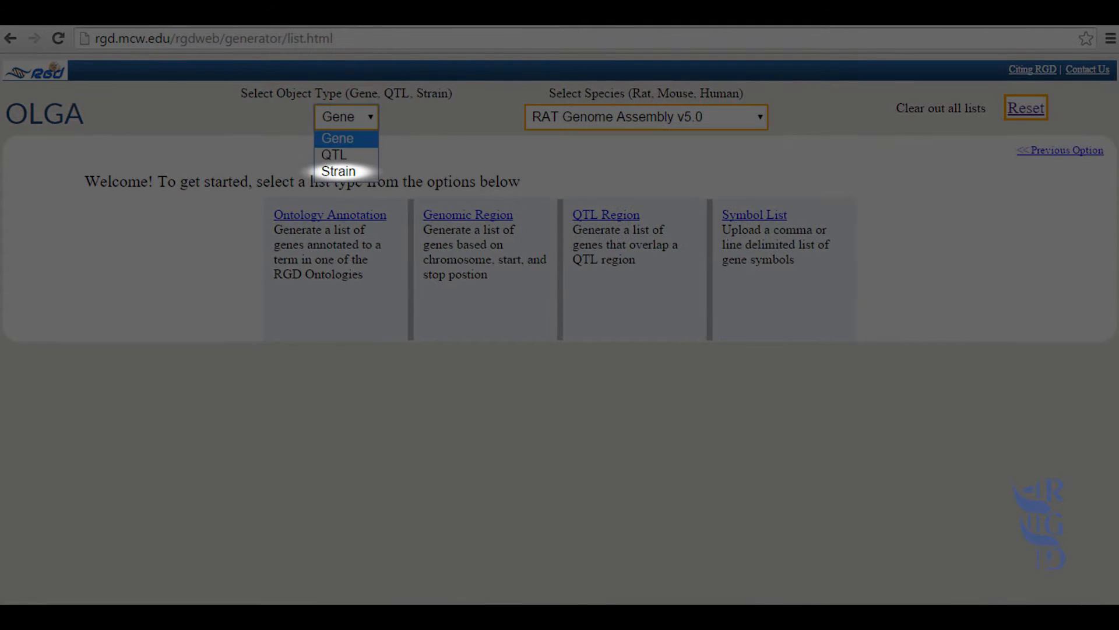
{"action": "mouse_move", "coordinate": [333, 154]}
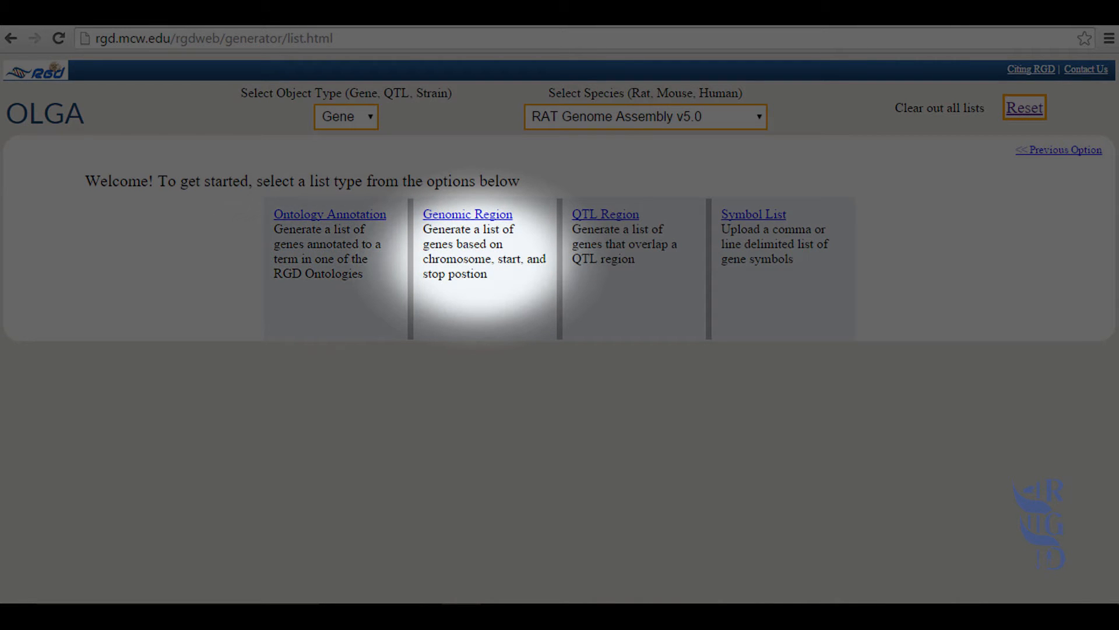
{"action": "left_click", "coordinate": [467, 214]}
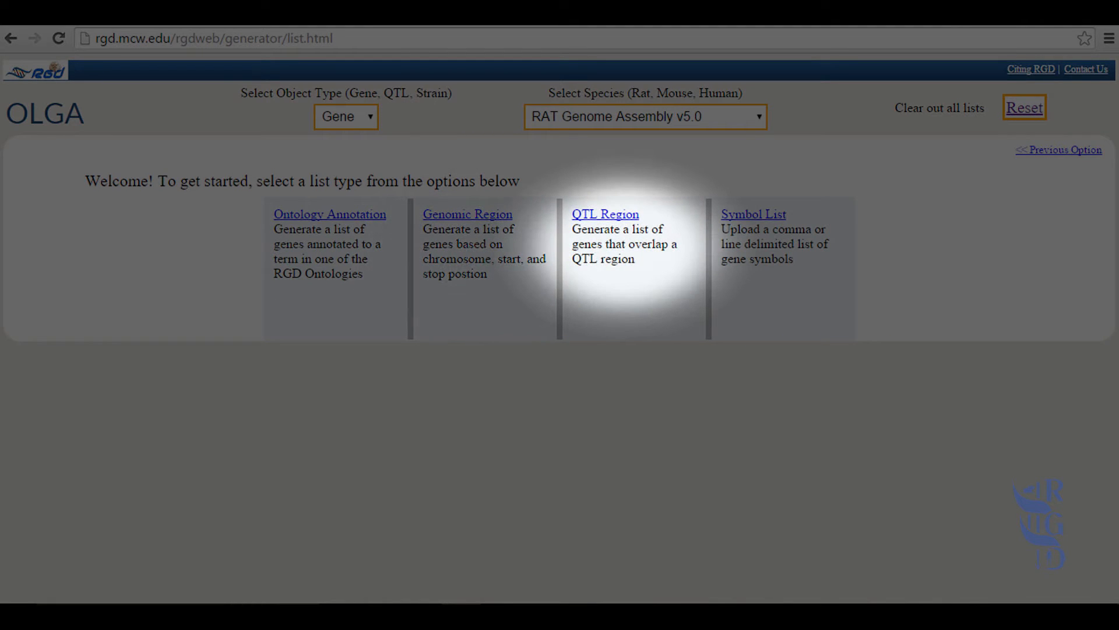
{"action": "left_click", "coordinate": [605, 214]}
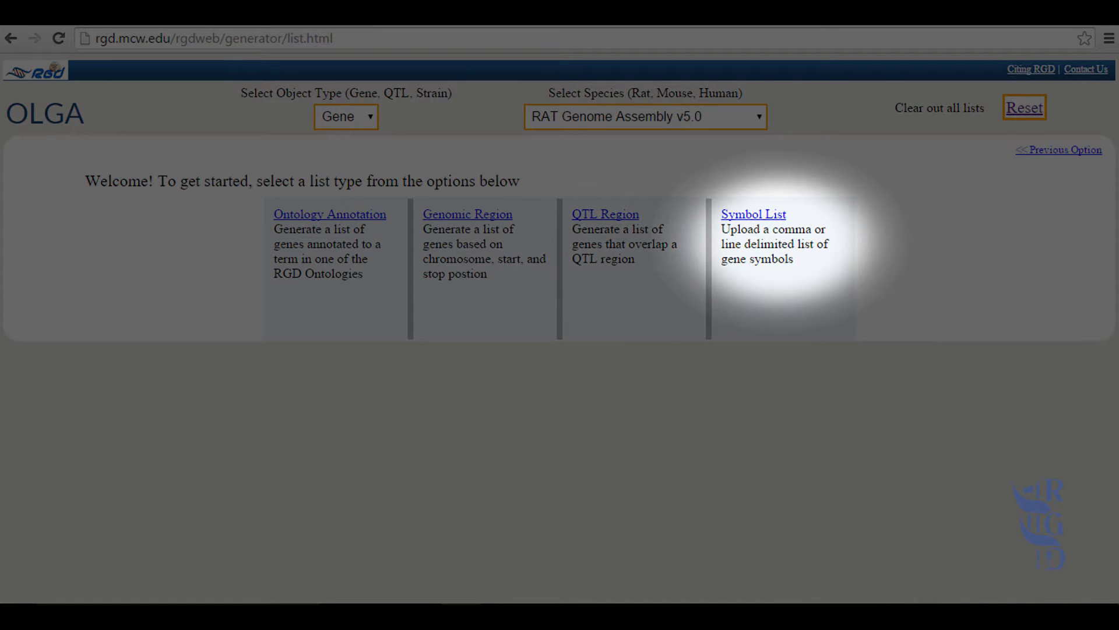
{"action": "left_click", "coordinate": [753, 214]}
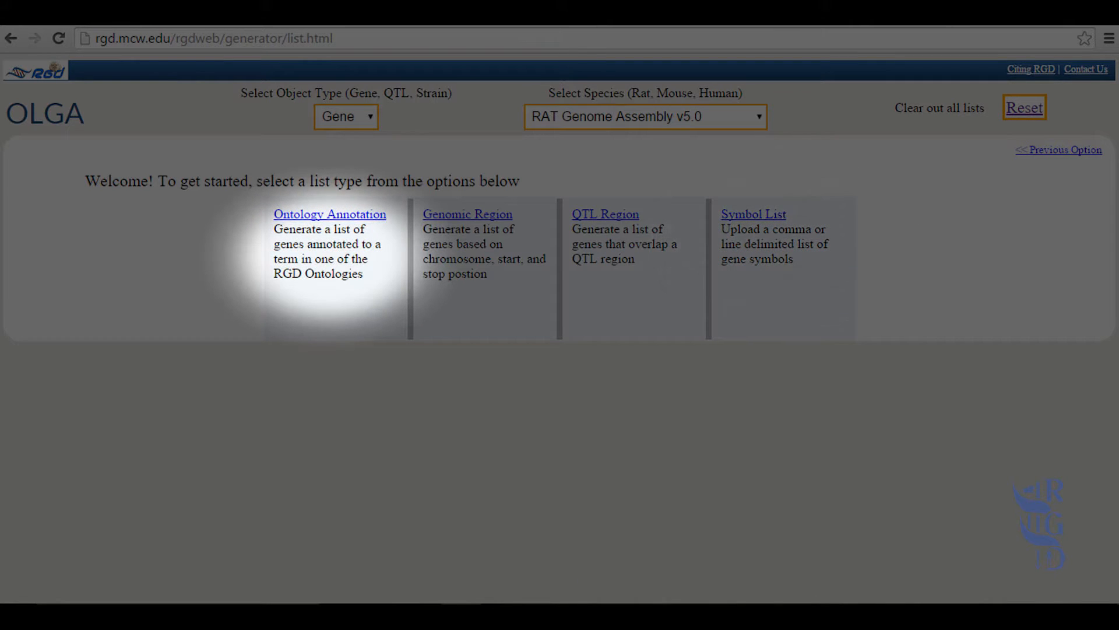
Step: Choose Ontology Annotation with Disease Ontology as the gene list source, entering Hypertension
{"action": "left_click", "coordinate": [329, 214]}
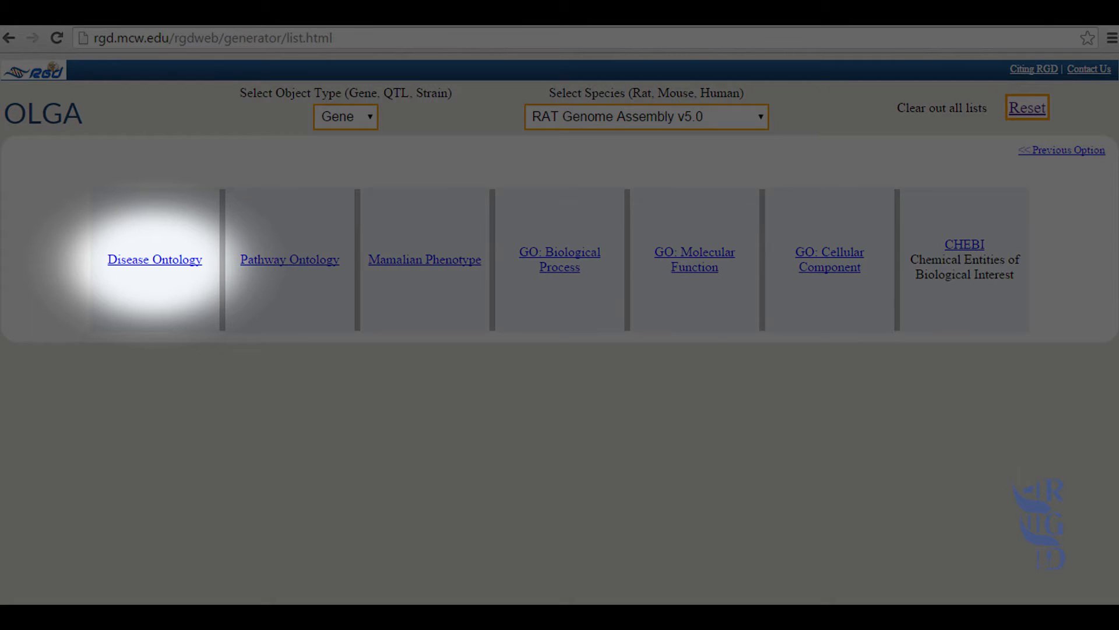
{"action": "left_click", "coordinate": [154, 259]}
{"action": "type", "text": "Hypertension"}
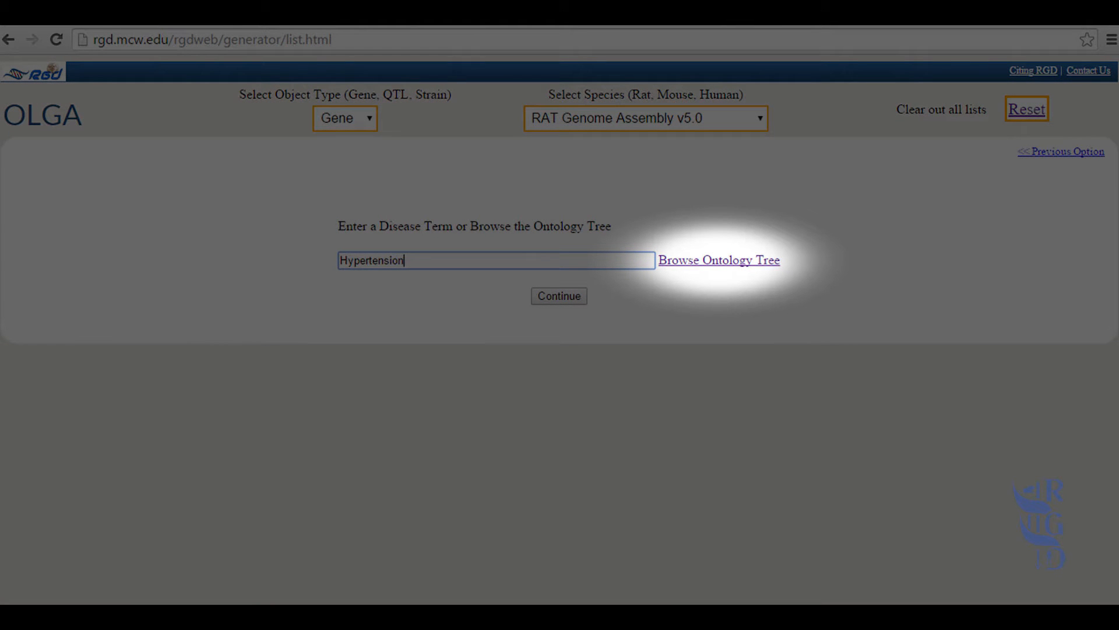
Step: Browse Cardiovascular Diseases > Vascular Diseases in the ontology tree and select Hypertension
{"action": "left_click", "coordinate": [718, 260]}
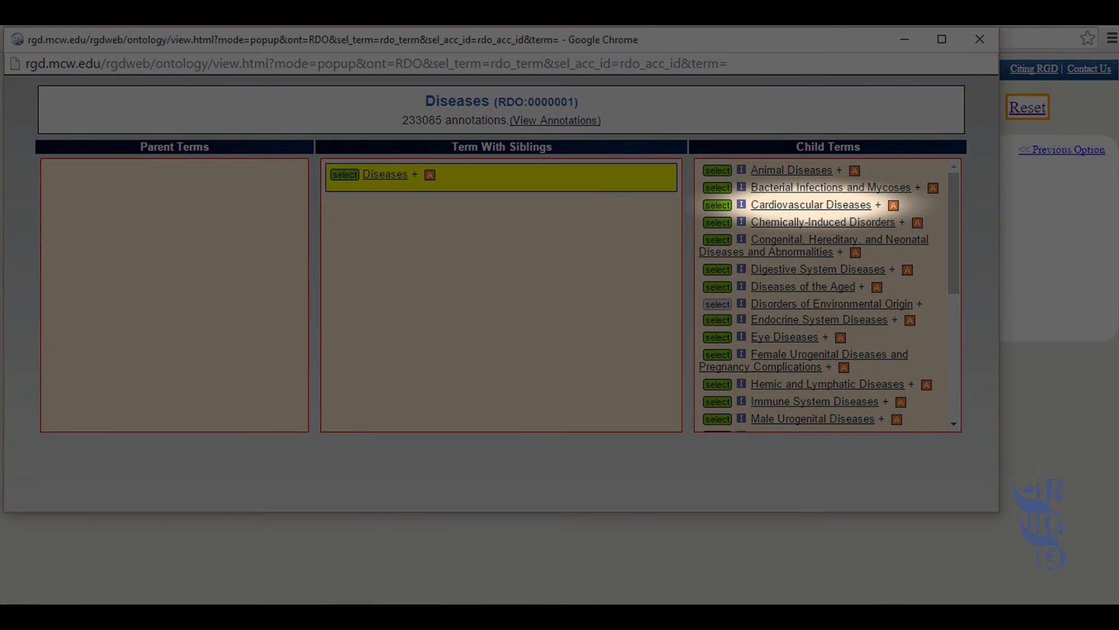
{"action": "left_click", "coordinate": [811, 204]}
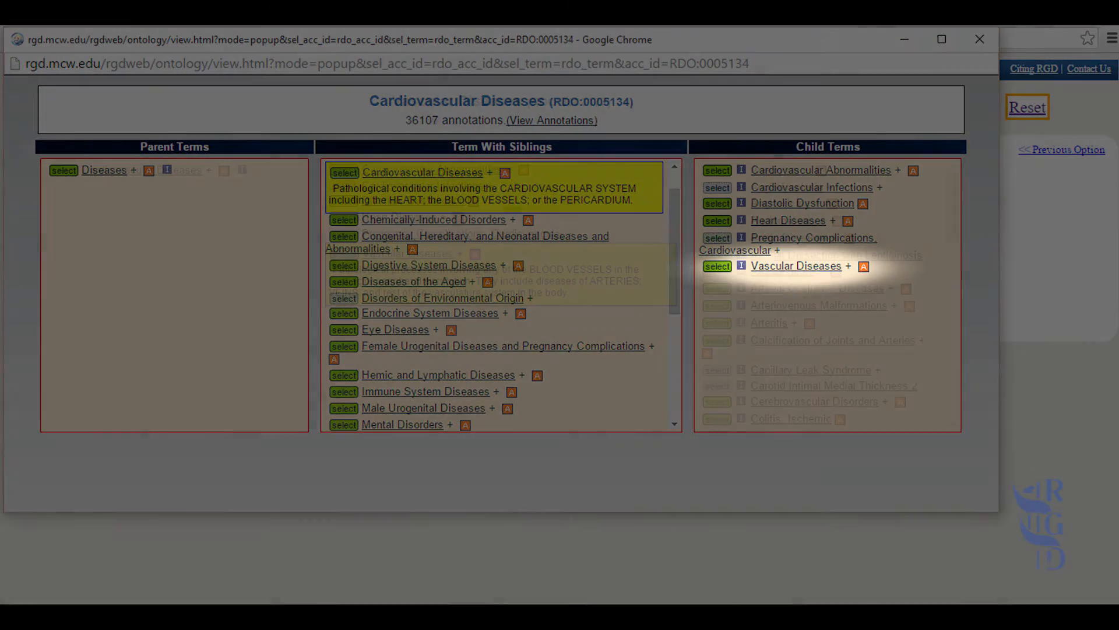
{"action": "left_click", "coordinate": [795, 266]}
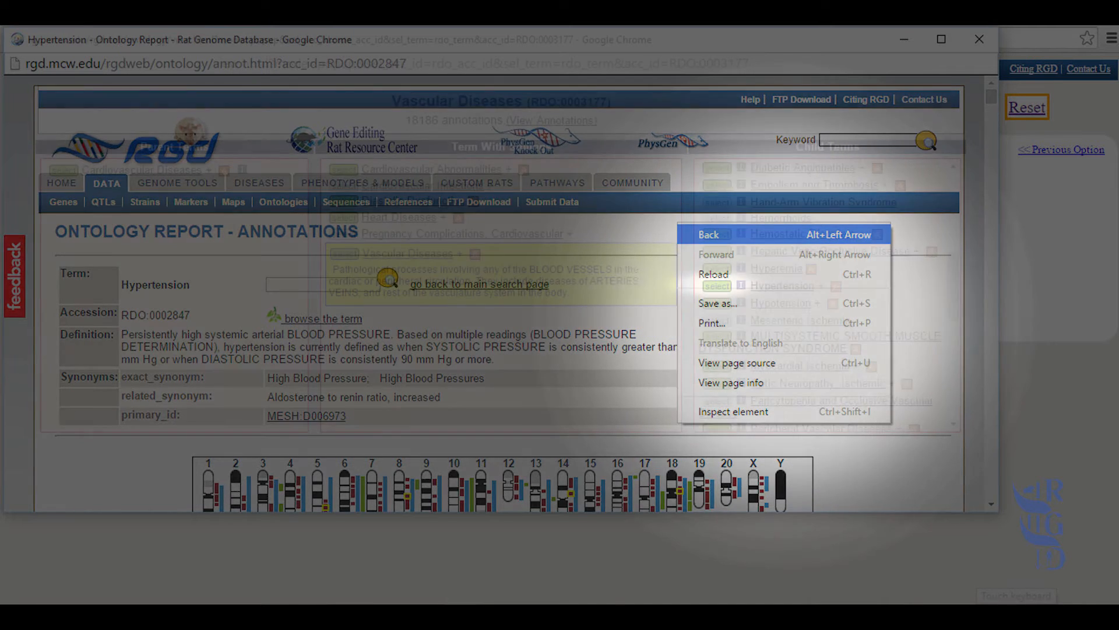
{"action": "left_click", "coordinate": [709, 234]}
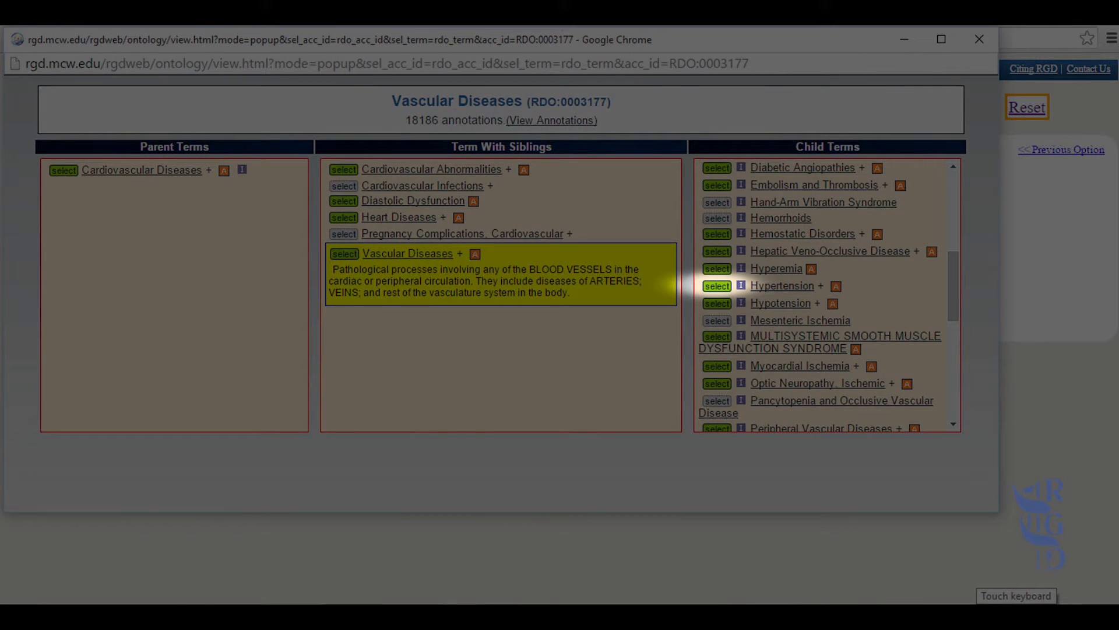
{"action": "left_click", "coordinate": [715, 285]}
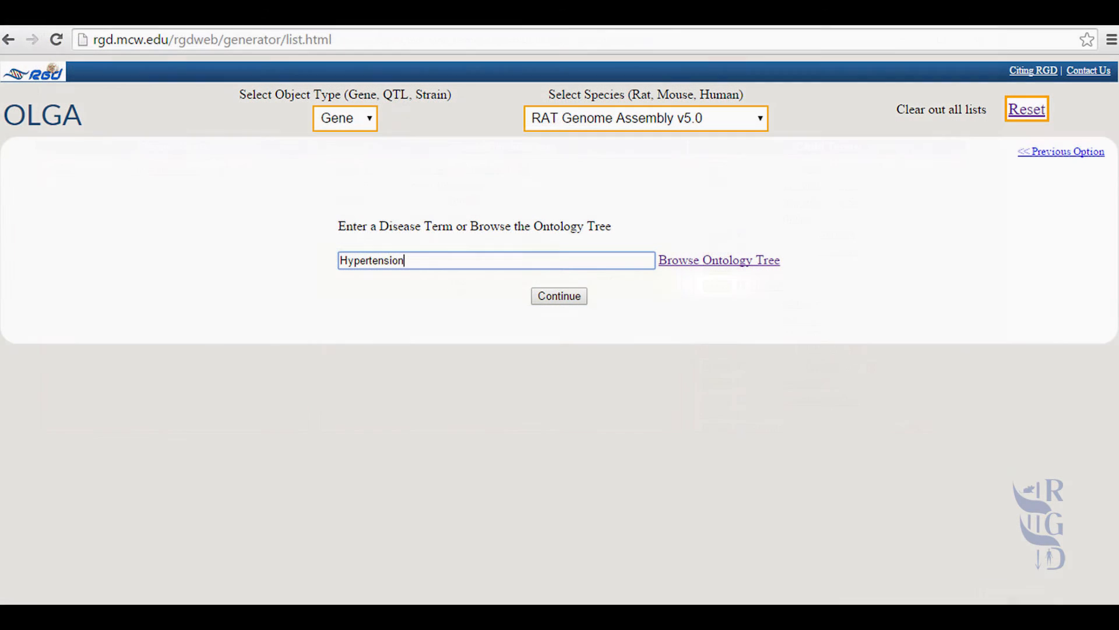
Step: Continue to place the 504 Hypertension-annotated rat genes on the workbench
{"action": "left_click", "coordinate": [558, 295]}
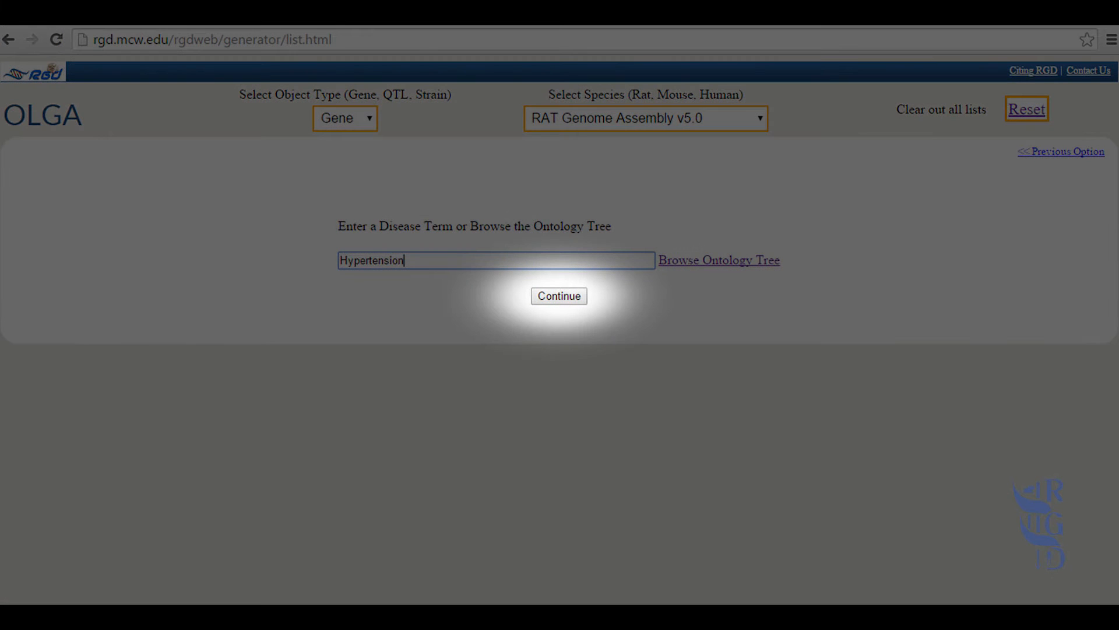
{"action": "left_click", "coordinate": [559, 296]}
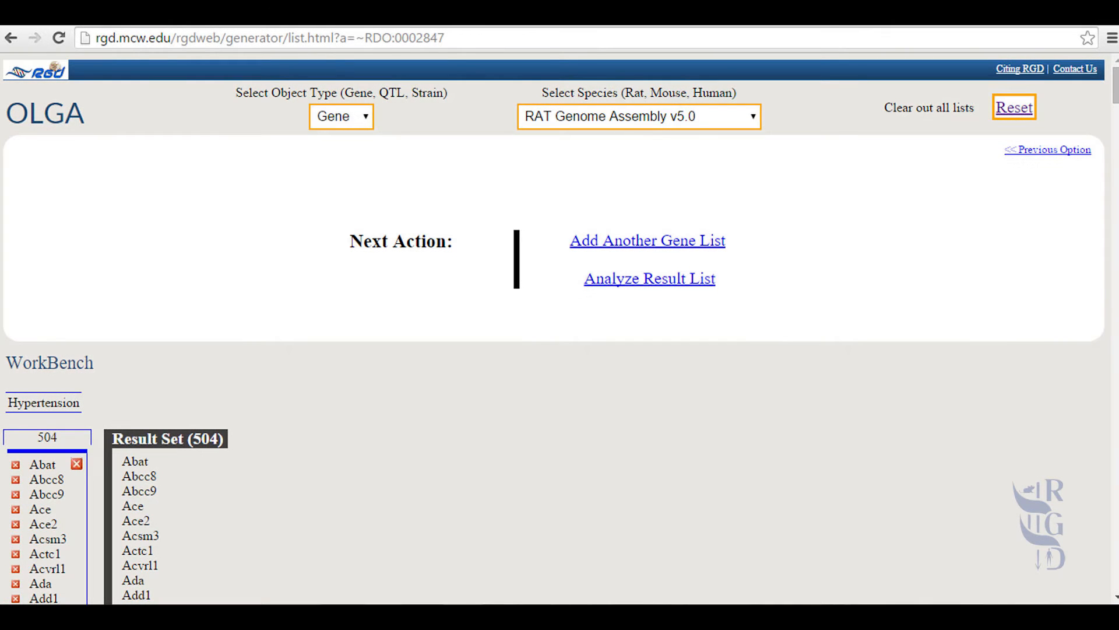
{"action": "left_click", "coordinate": [340, 118]}
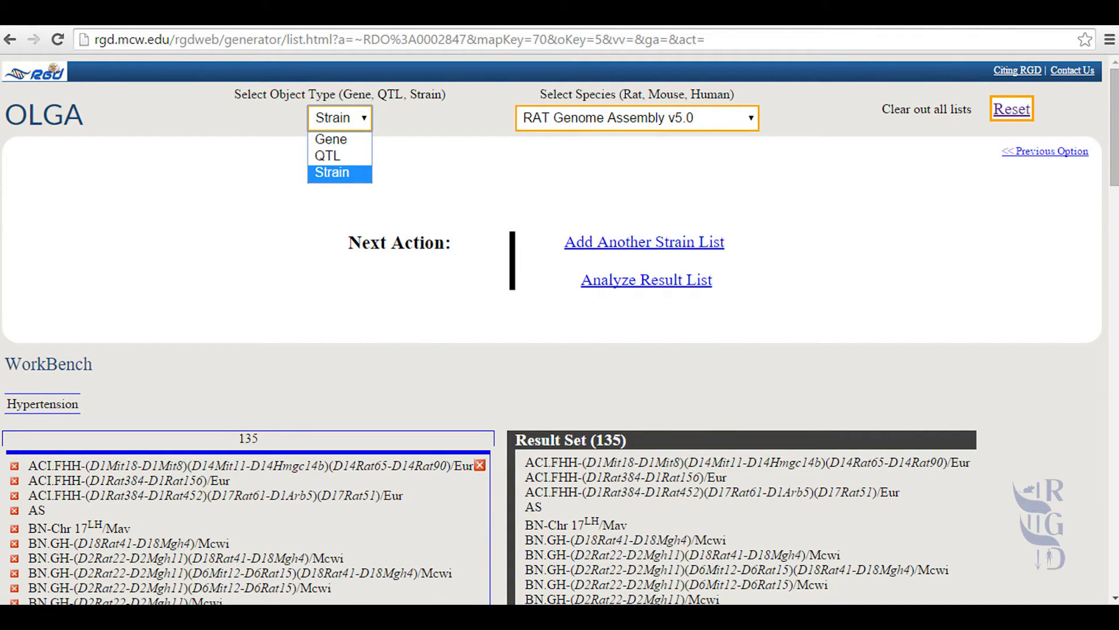
{"action": "left_click", "coordinate": [331, 138]}
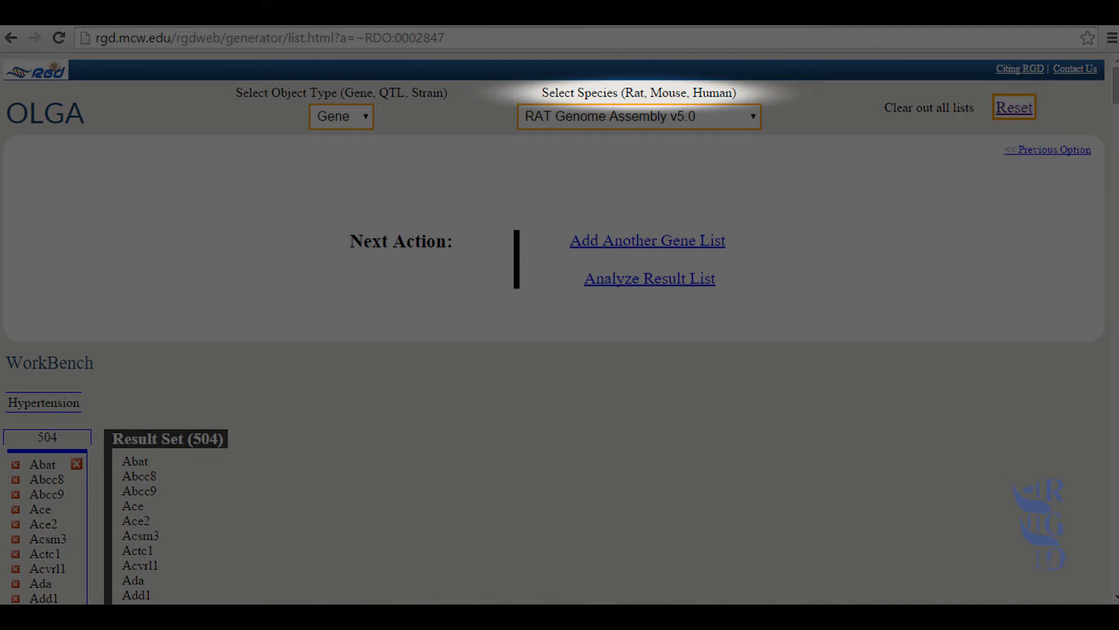
{"action": "left_click", "coordinate": [637, 117]}
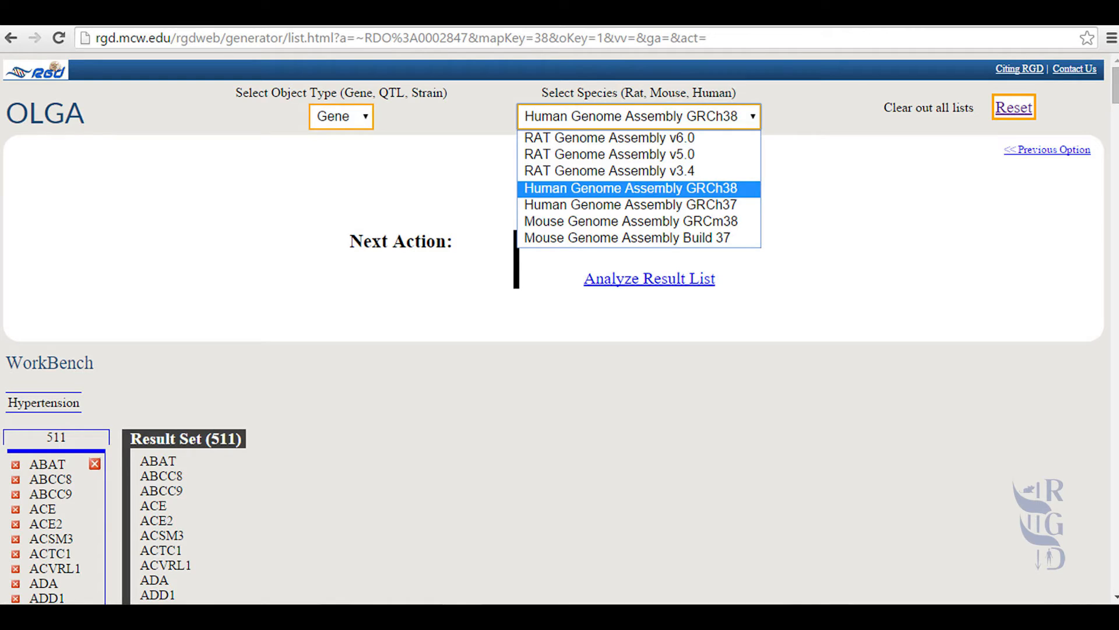
{"action": "left_click", "coordinate": [609, 154]}
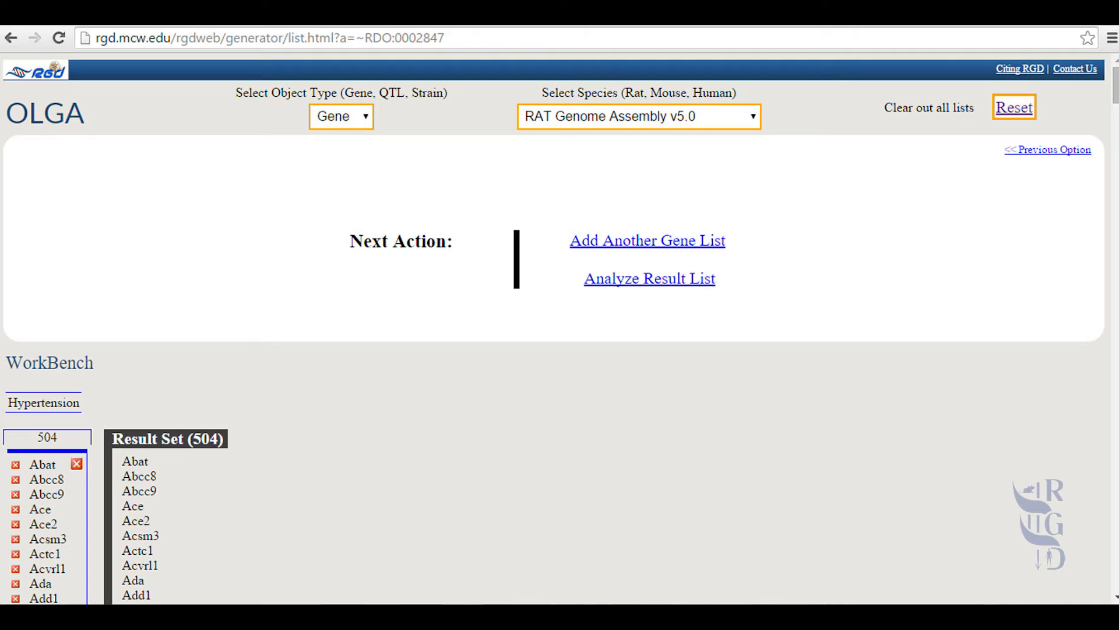
{"action": "mouse_move", "coordinate": [647, 239]}
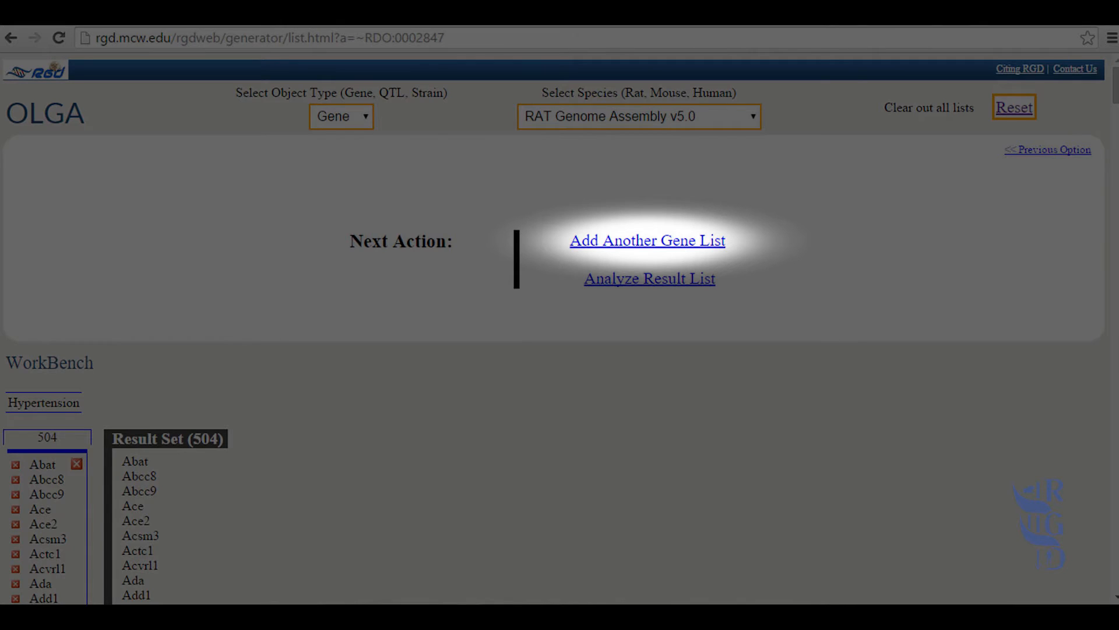
{"action": "mouse_move", "coordinate": [649, 277]}
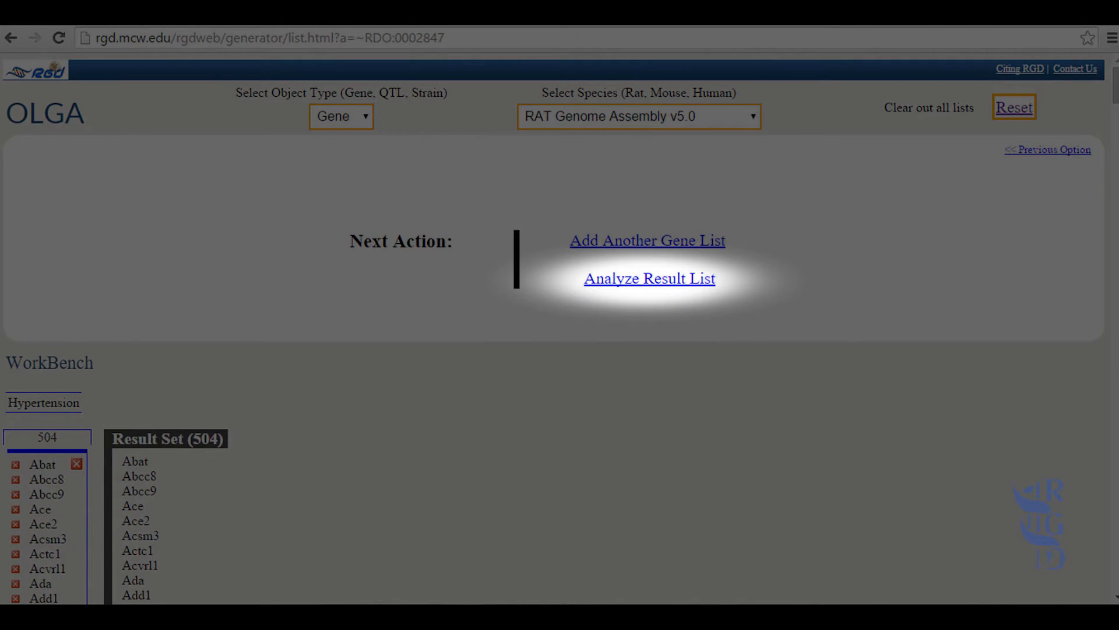
{"action": "mouse_move", "coordinate": [647, 240]}
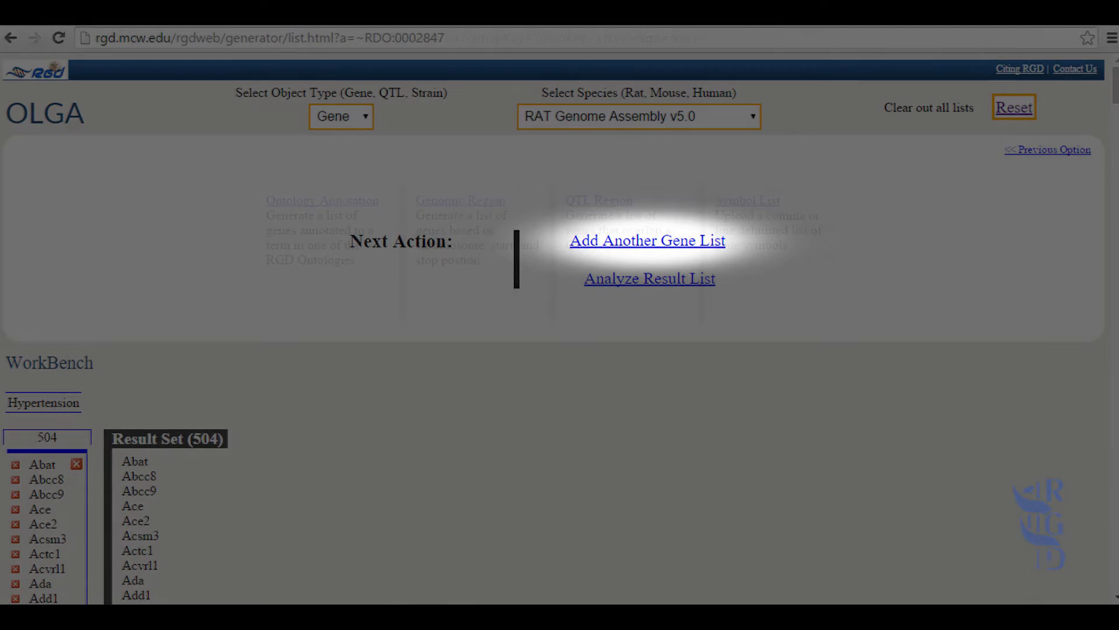
Step: Add the 328-gene QTL bp104 list and intersect it with Hypertension, leaving 8 genes
{"action": "left_click", "coordinate": [646, 239]}
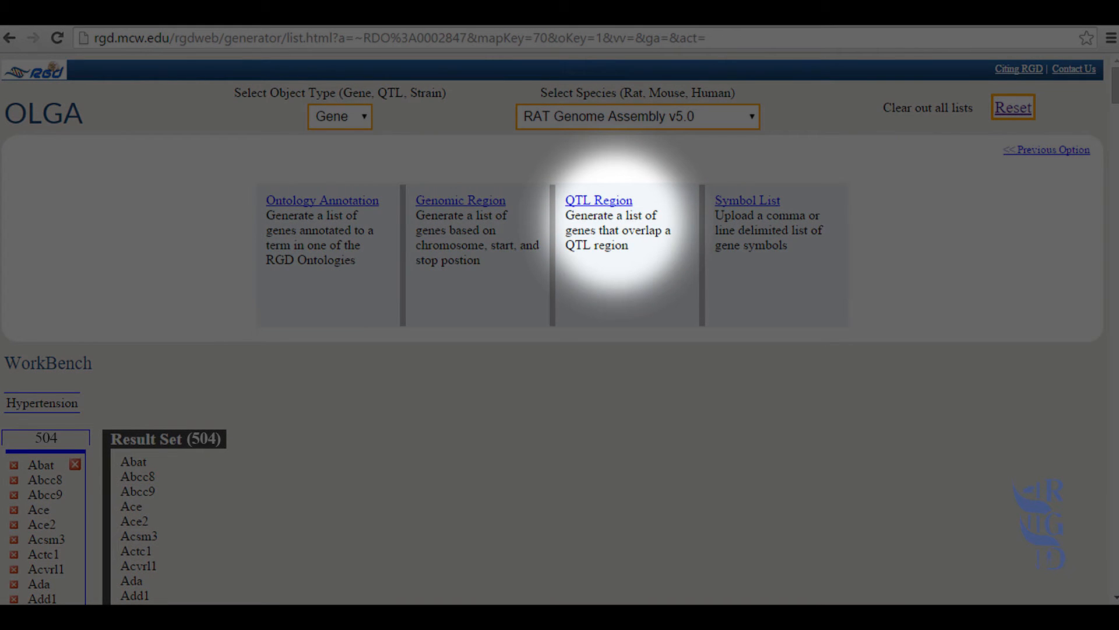
{"action": "left_click", "coordinate": [598, 200]}
{"action": "type", "text": "bp104"}
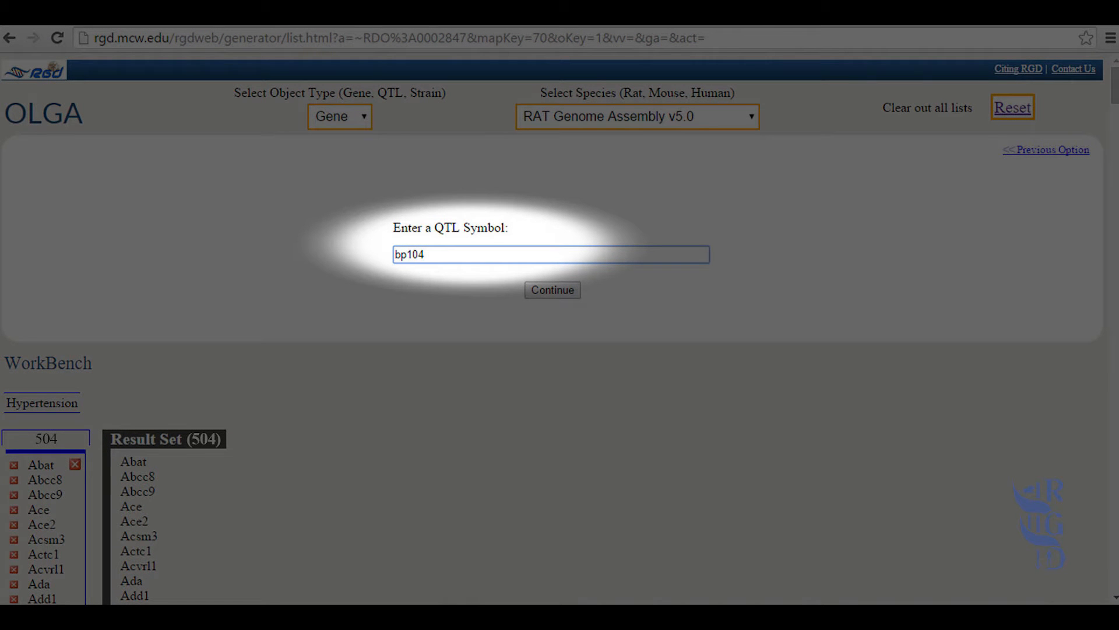
{"action": "left_click", "coordinate": [551, 290]}
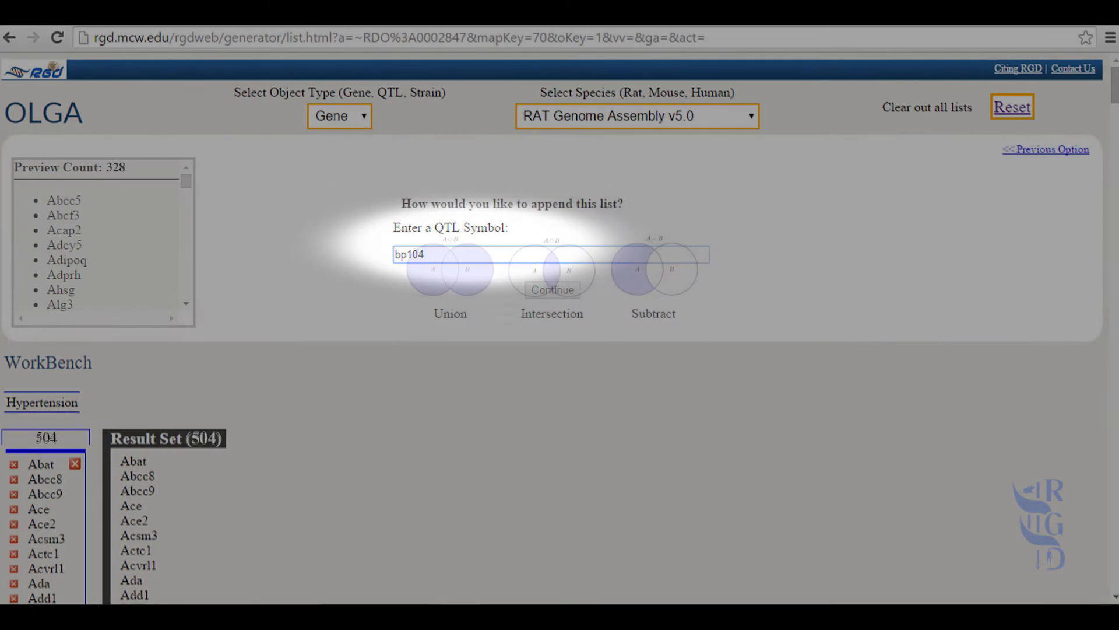
{"action": "left_click", "coordinate": [552, 289]}
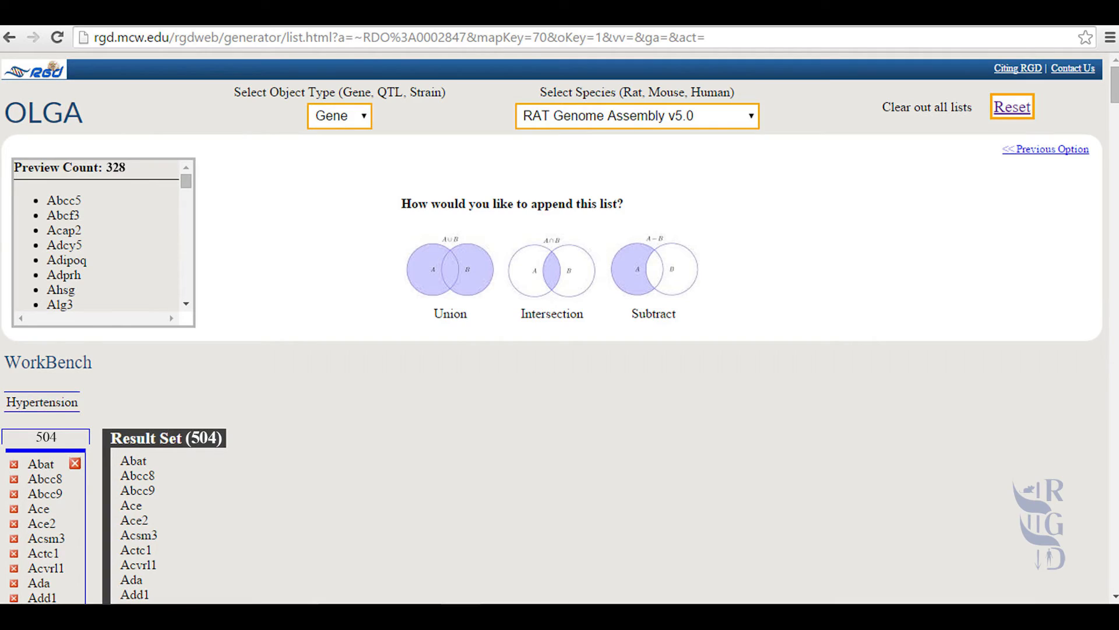
{"action": "mouse_move", "coordinate": [449, 270]}
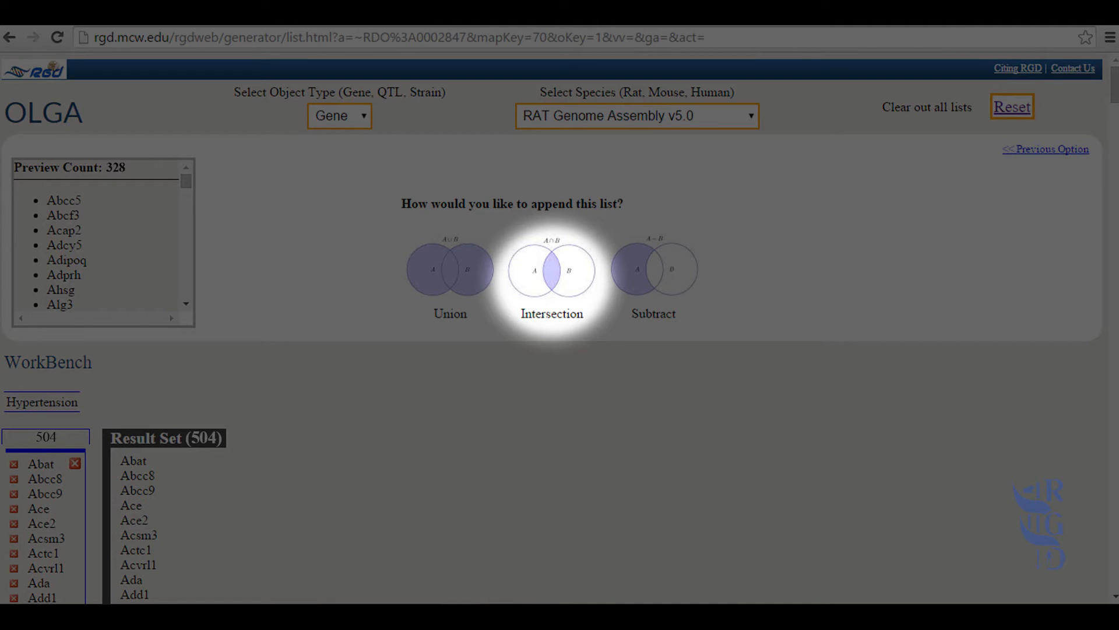
{"action": "mouse_move", "coordinate": [653, 270]}
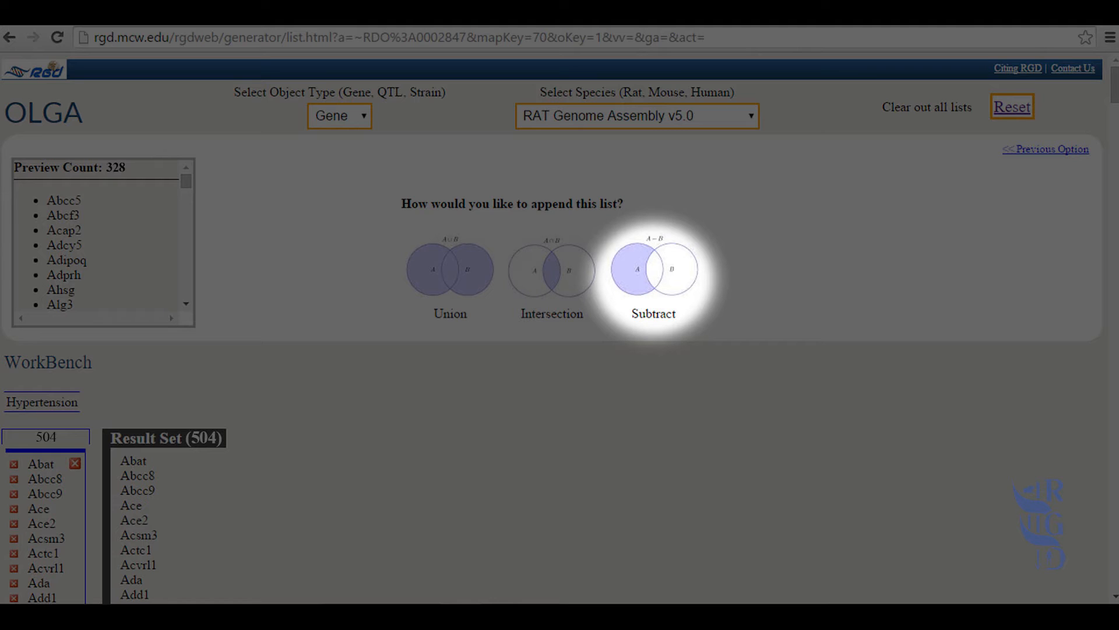
{"action": "mouse_move", "coordinate": [551, 269]}
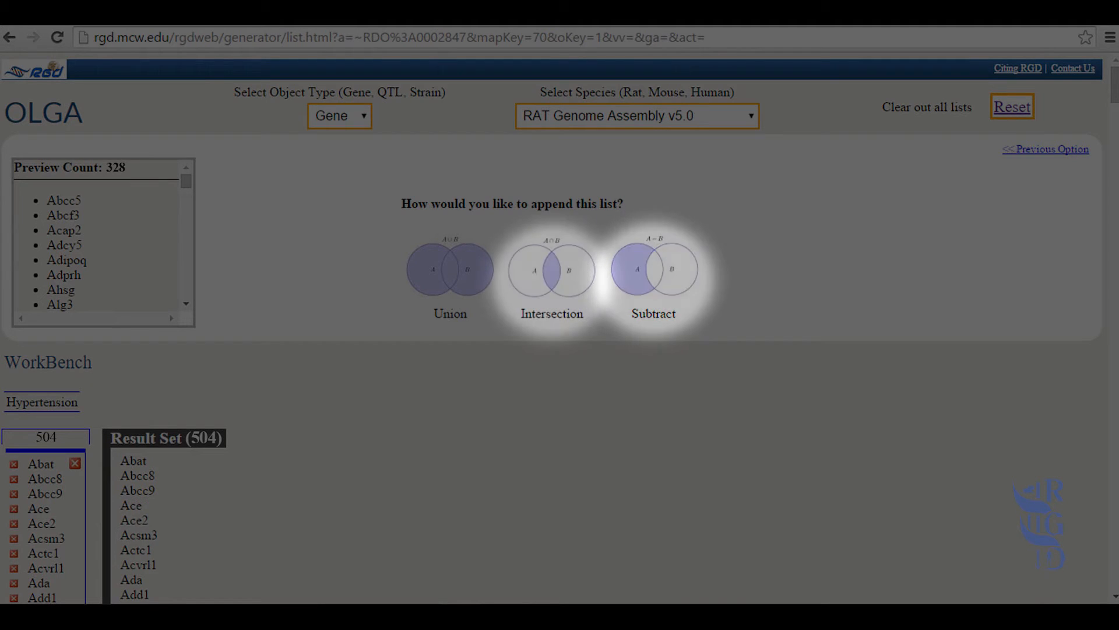
{"action": "mouse_move", "coordinate": [551, 270]}
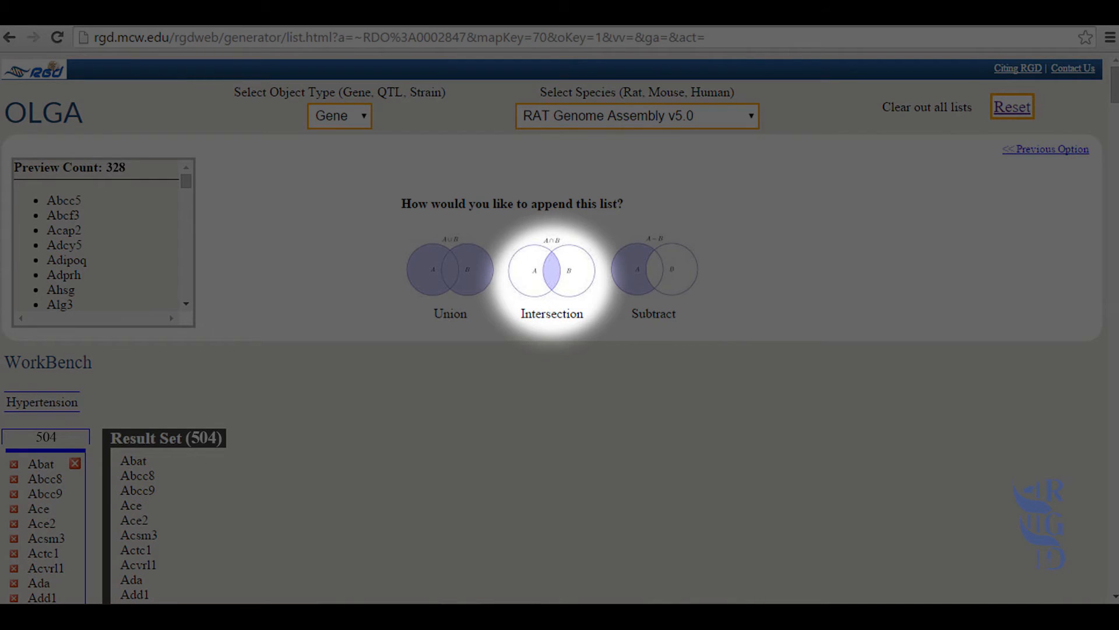
{"action": "left_click", "coordinate": [550, 270]}
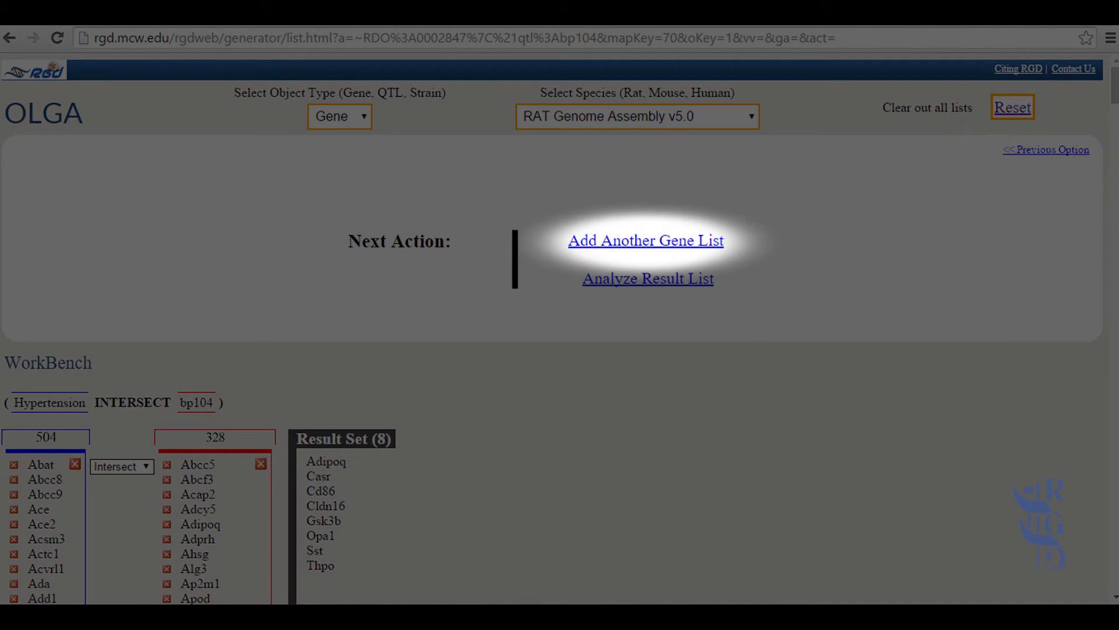
Step: Add a CHEBI annotation list for 'angiotensin receptor antagonist', previewing 278 genes
{"action": "left_click", "coordinate": [644, 240]}
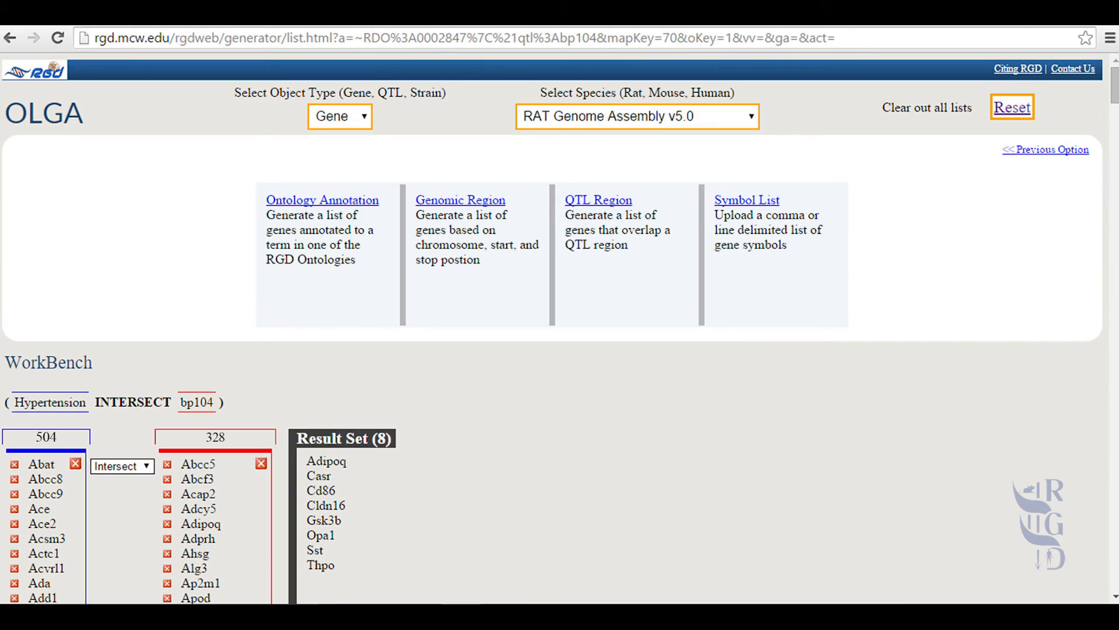
{"action": "mouse_move", "coordinate": [322, 229]}
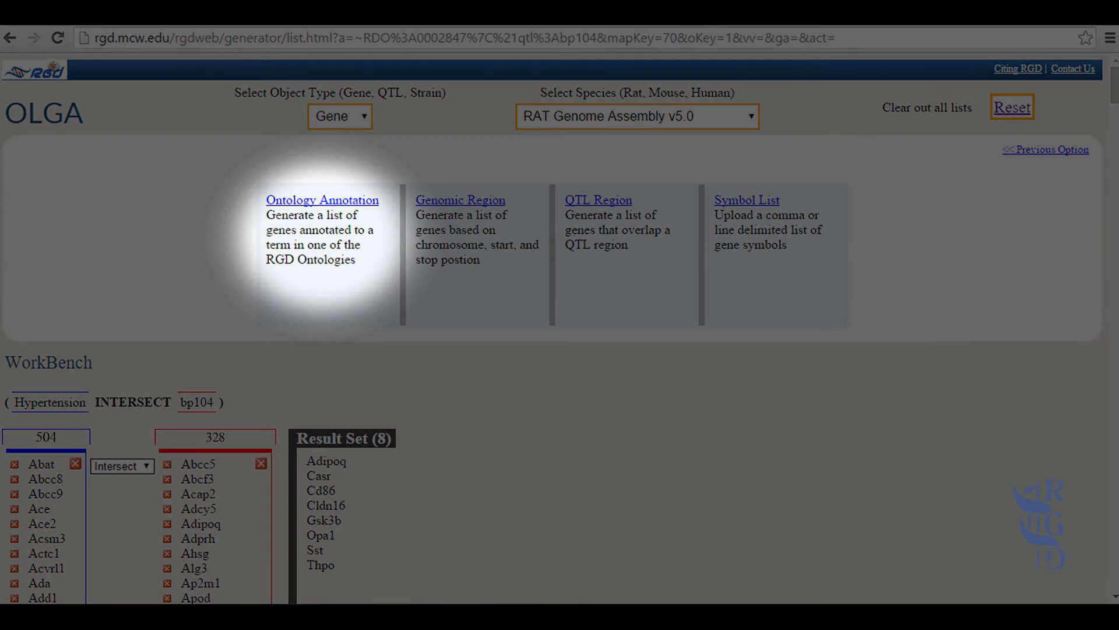
{"action": "left_click", "coordinate": [321, 200]}
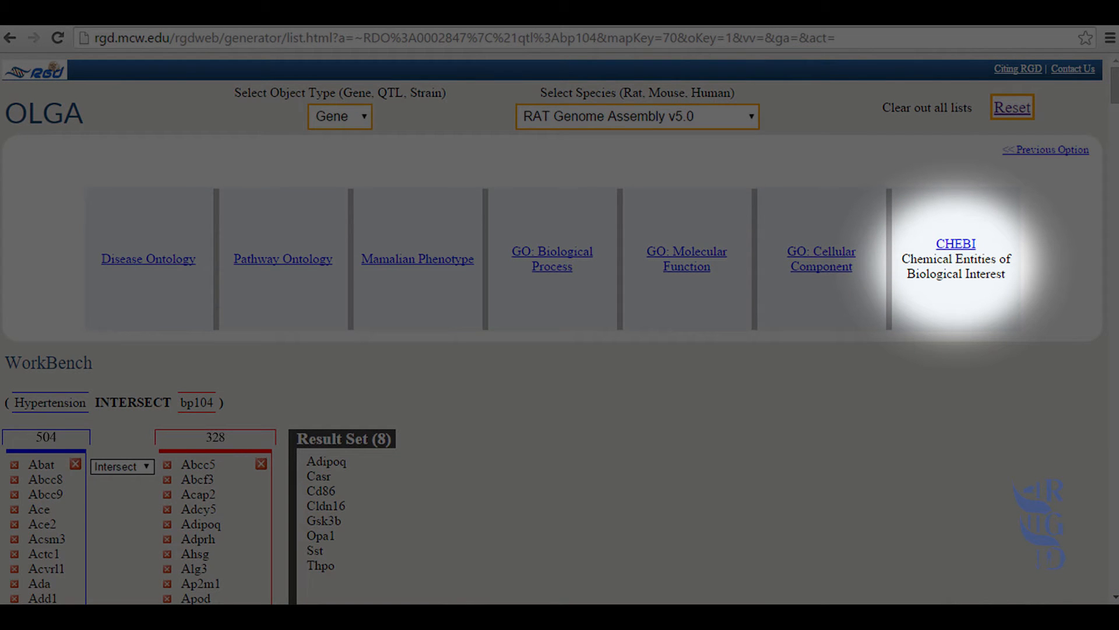
{"action": "left_click", "coordinate": [955, 243]}
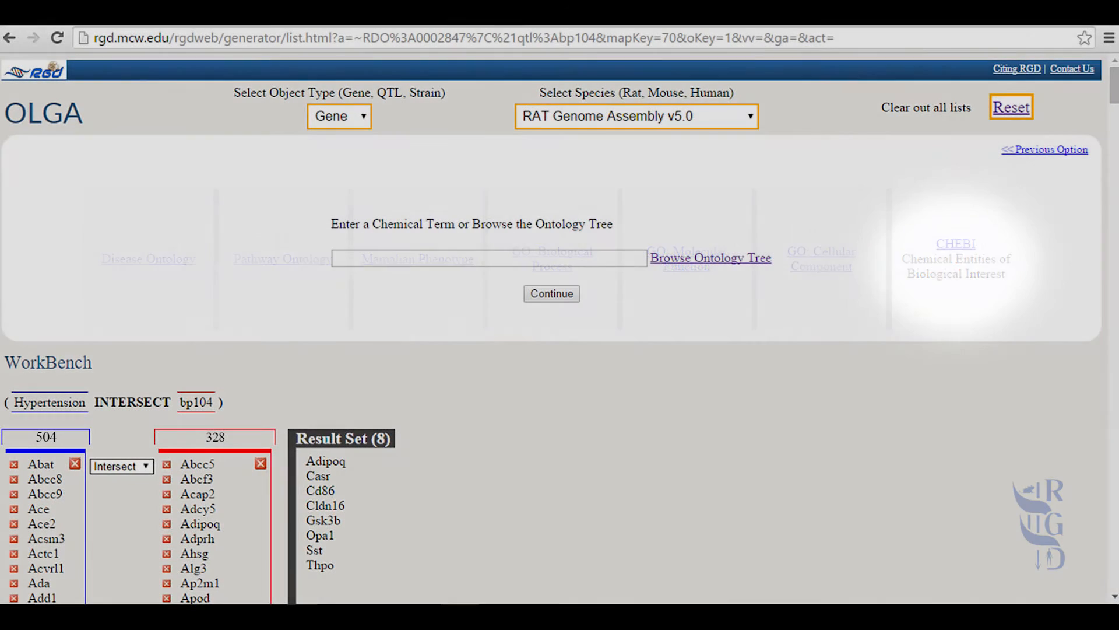
{"action": "type", "text": "angiotensin receptor antagonist"}
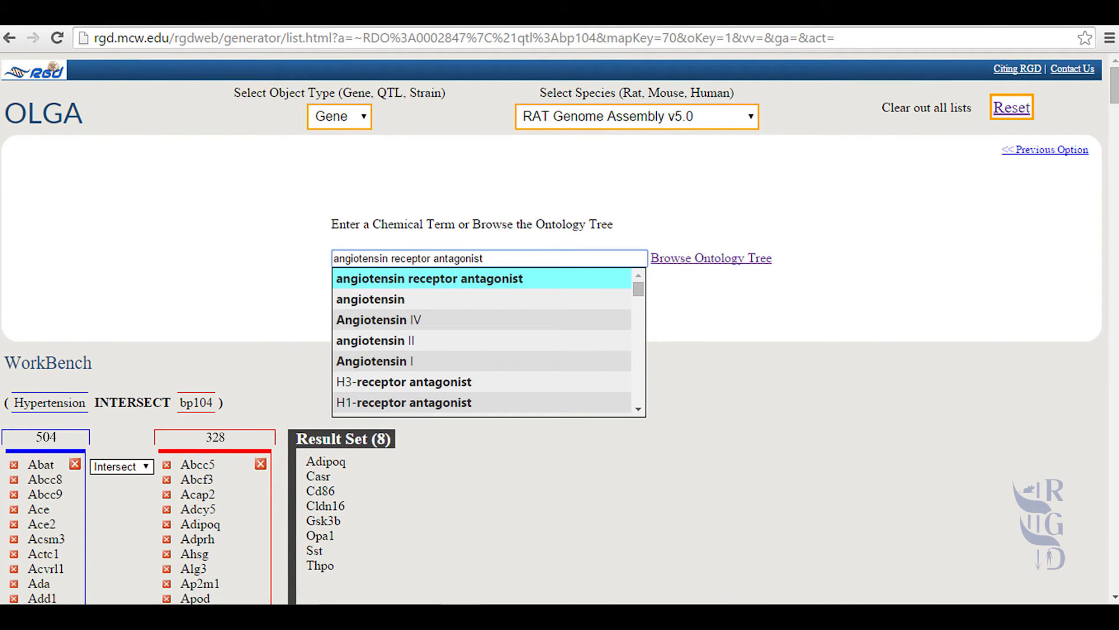
{"action": "left_click", "coordinate": [429, 279]}
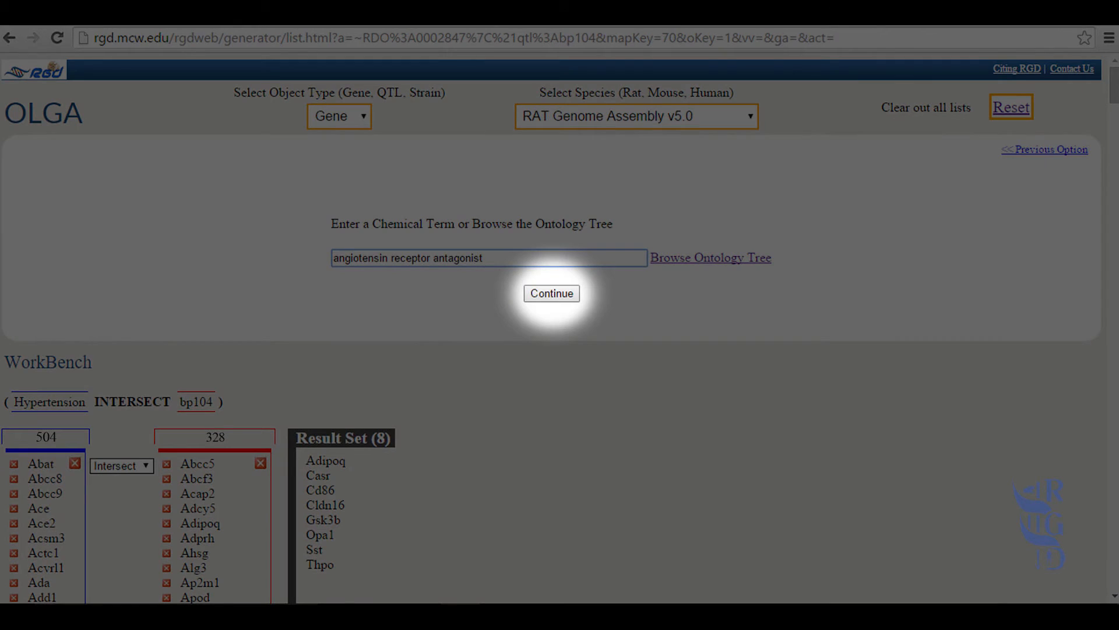
{"action": "left_click", "coordinate": [551, 293]}
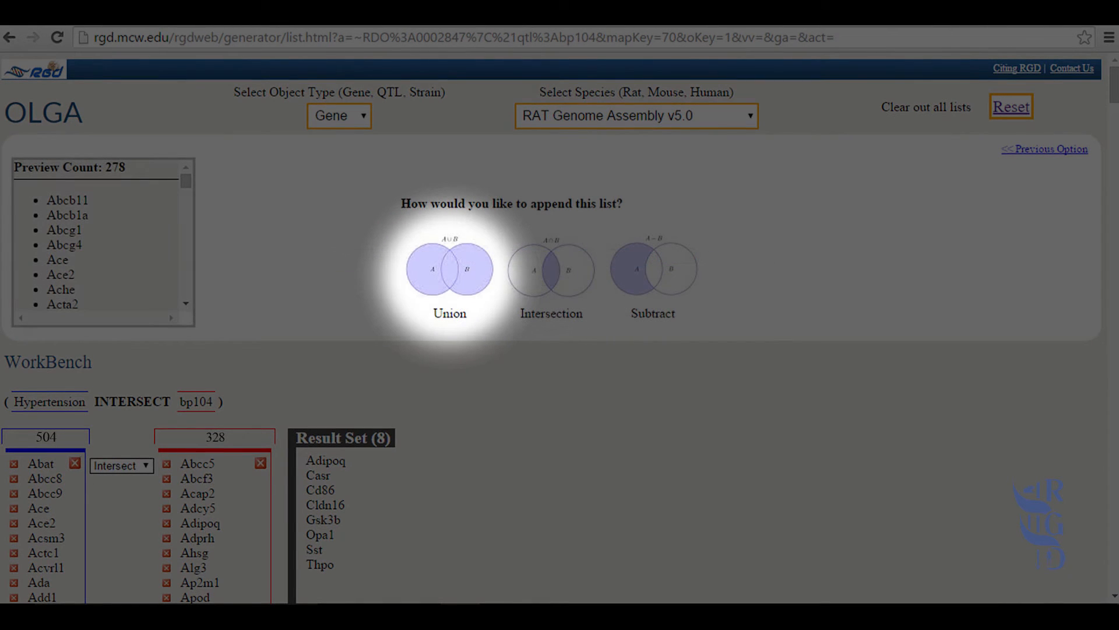
Step: Union the angiotensin receptor antagonist genes into the result, giving 284 genes
{"action": "left_click", "coordinate": [449, 270]}
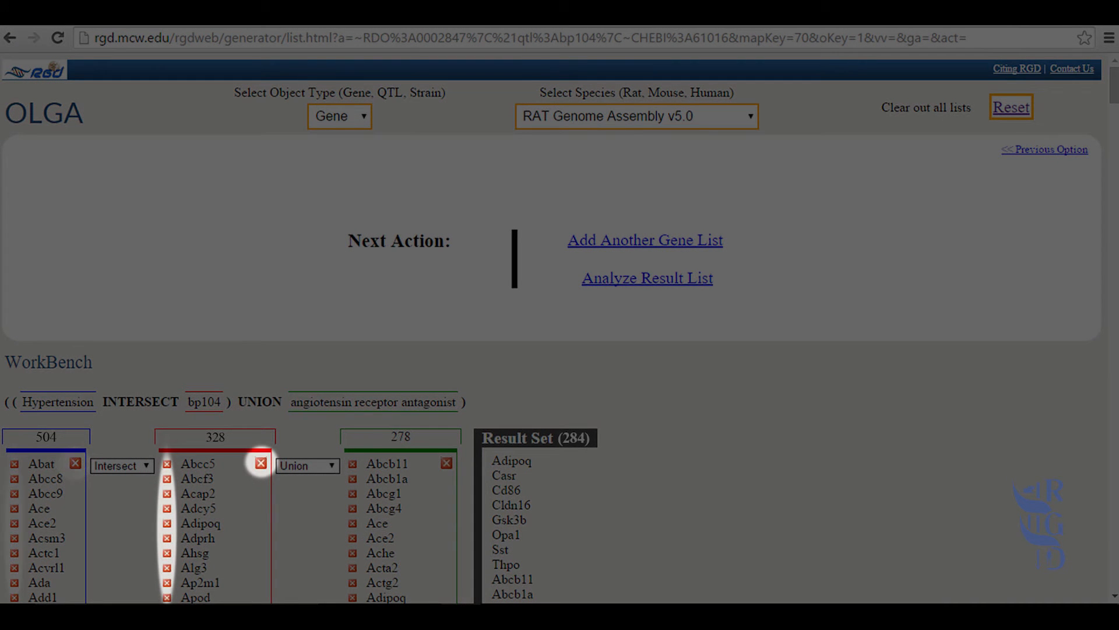
{"action": "mouse_move", "coordinate": [446, 462]}
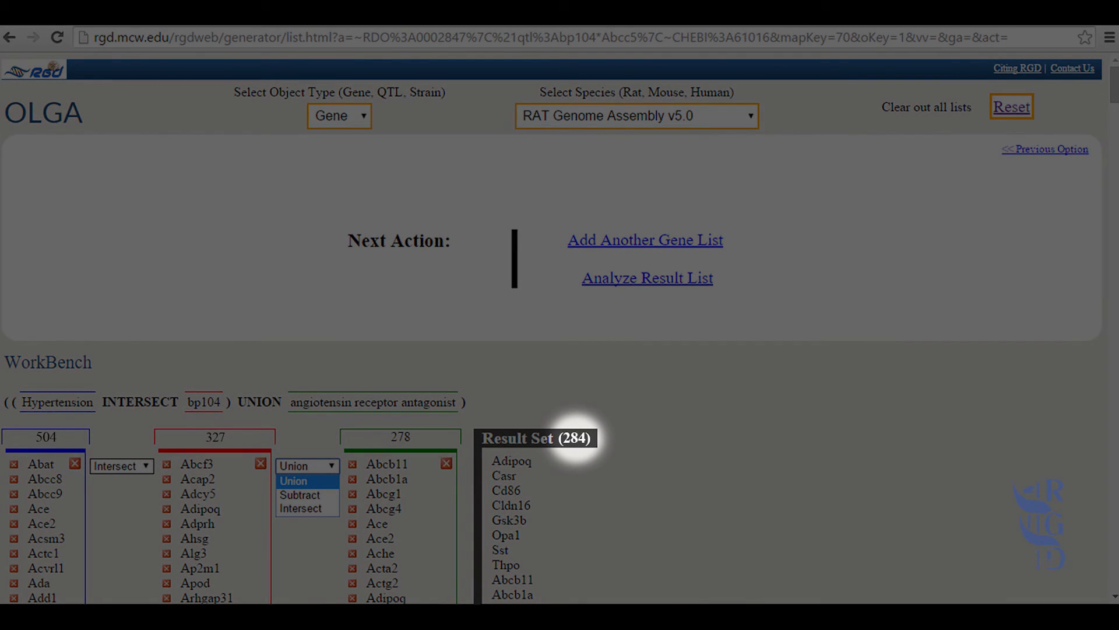
Step: Try Subtract (7 genes) and Intersect (Adipoq only), then restore the 284-gene Union
{"action": "left_click", "coordinate": [299, 495]}
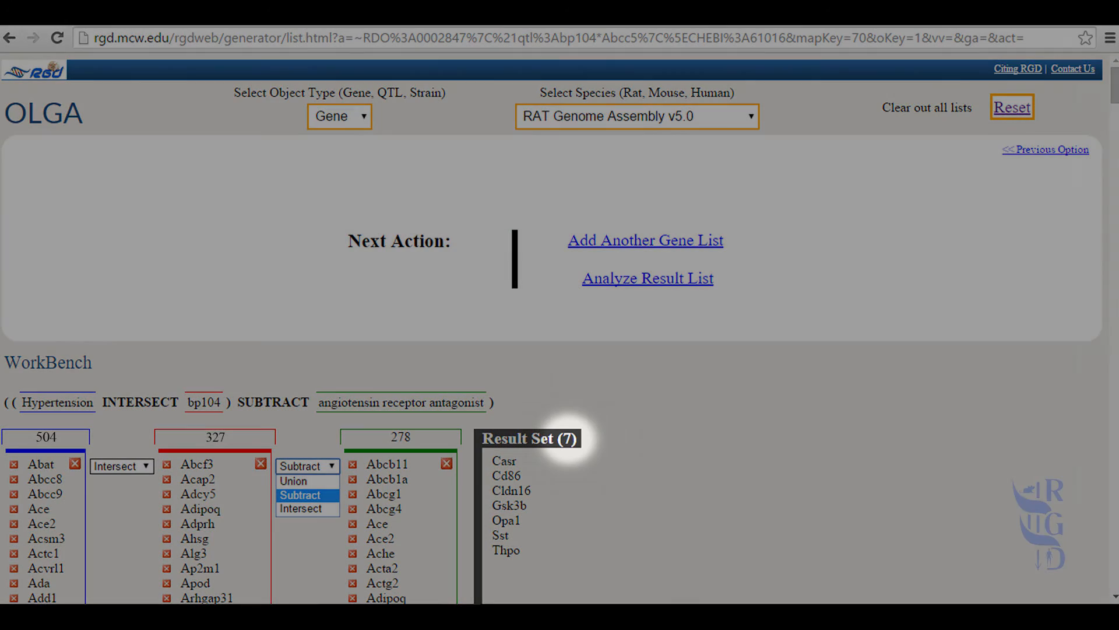
{"action": "left_click", "coordinate": [299, 507]}
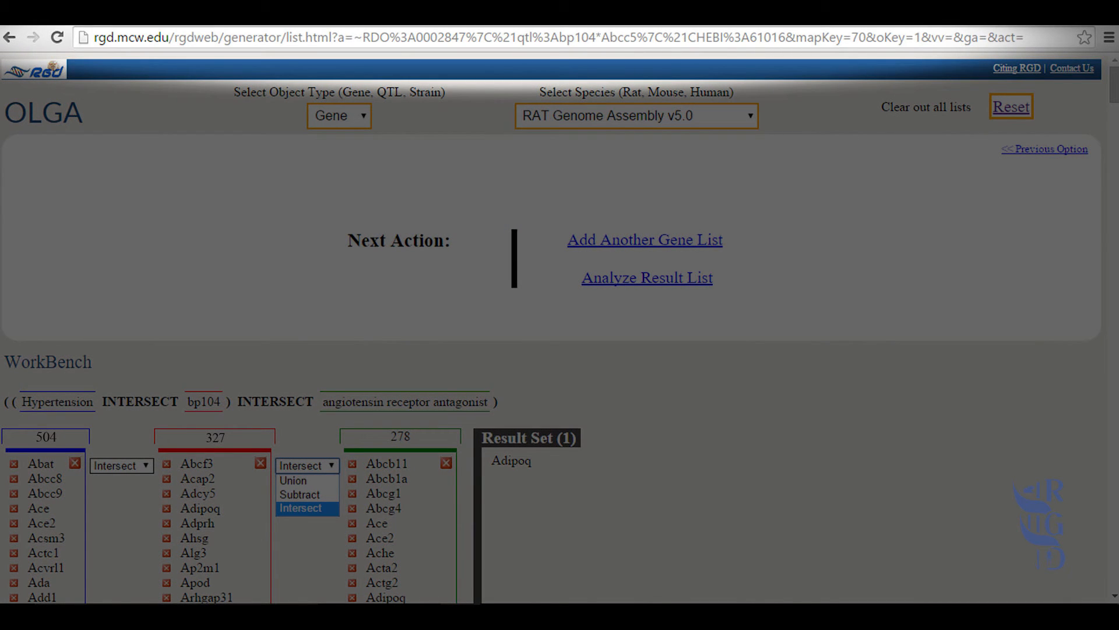
{"action": "left_click", "coordinate": [307, 466]}
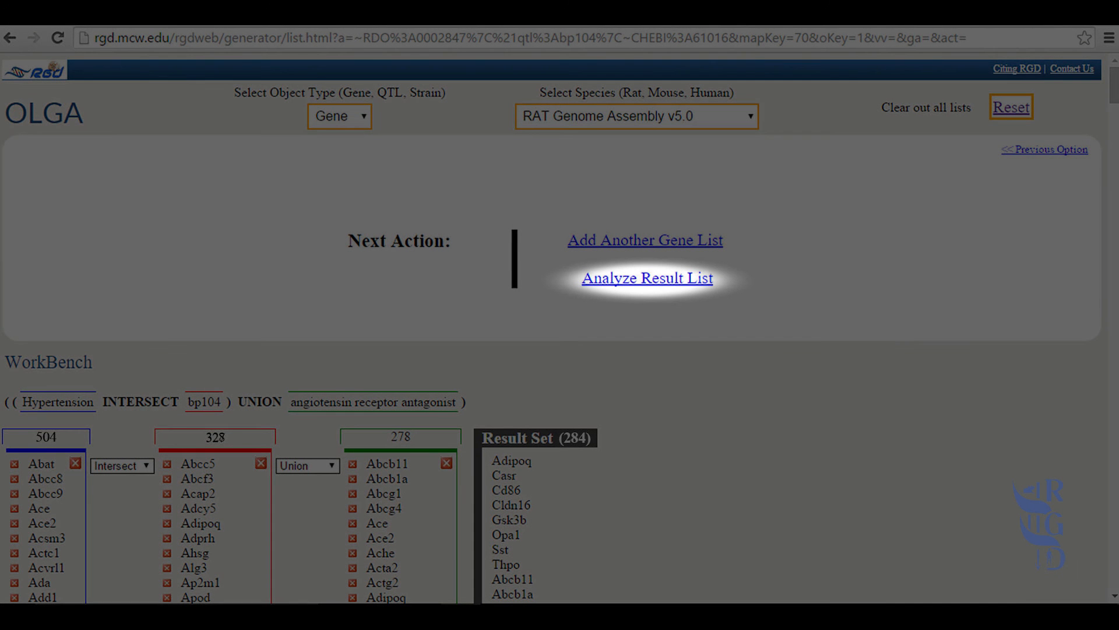
Step: Review the result list's analysis tools and open Genome Viewer across rat chromosomes
{"action": "left_click", "coordinate": [646, 278]}
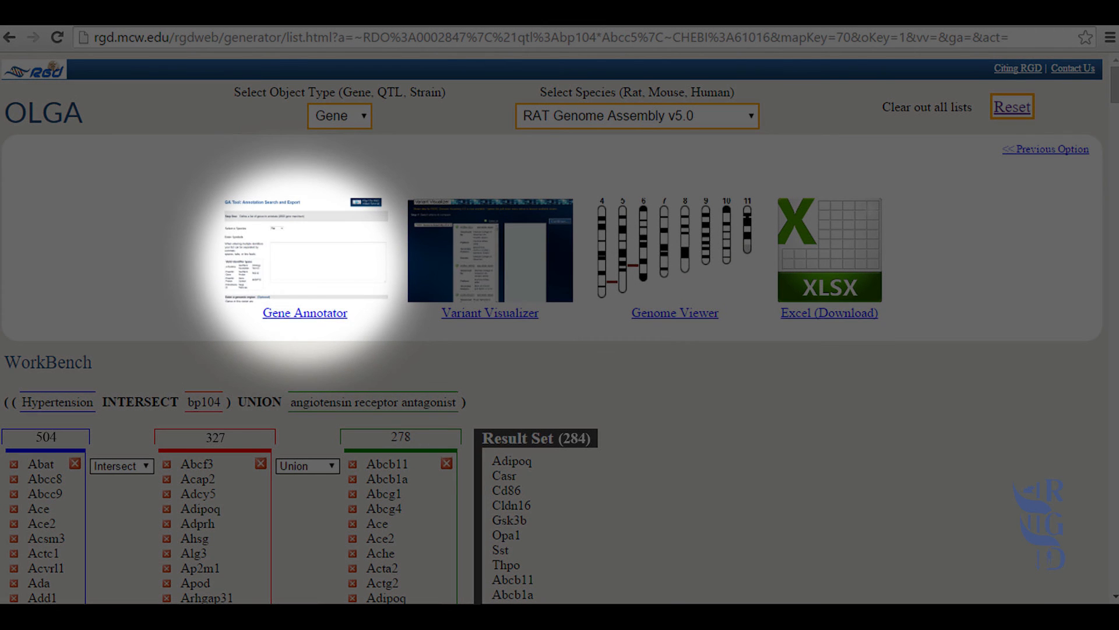
{"action": "left_click", "coordinate": [305, 312]}
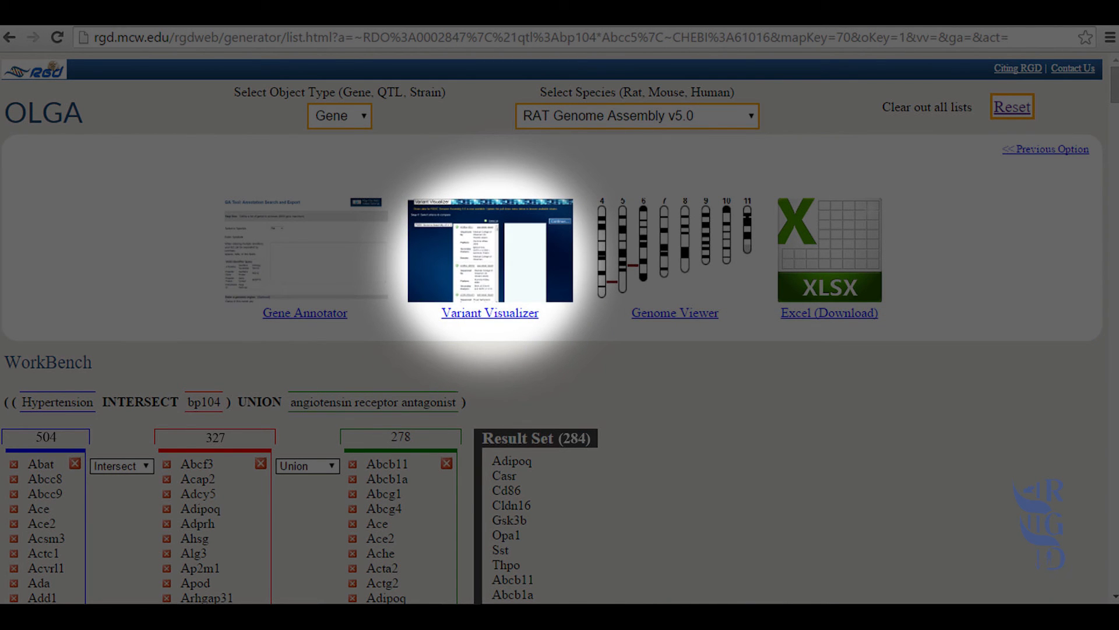
{"action": "left_click", "coordinate": [490, 313]}
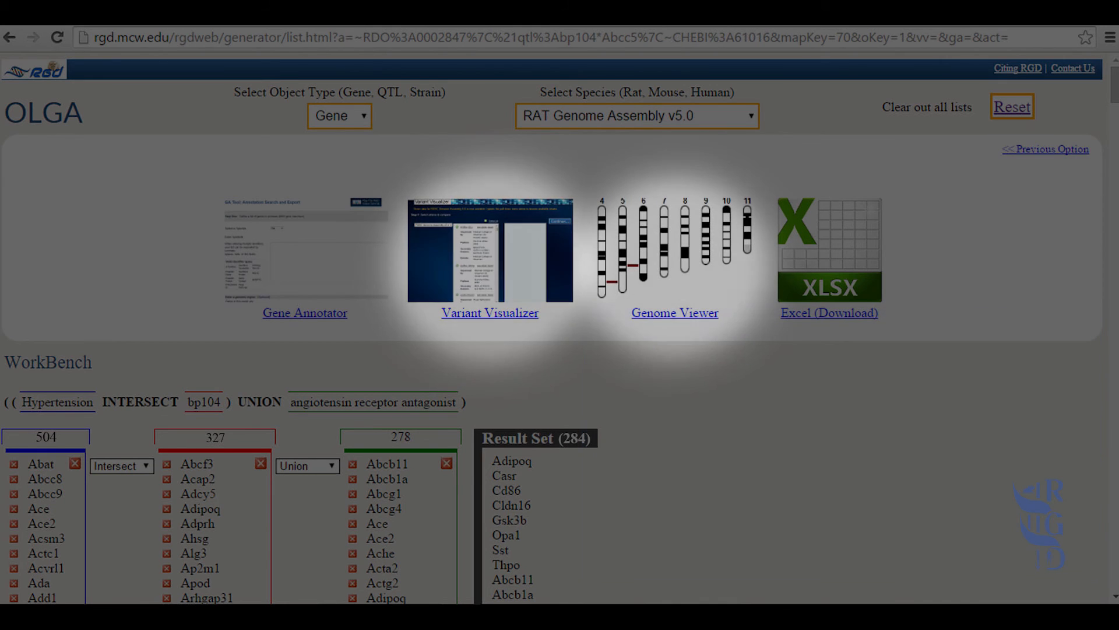
{"action": "mouse_move", "coordinate": [674, 250]}
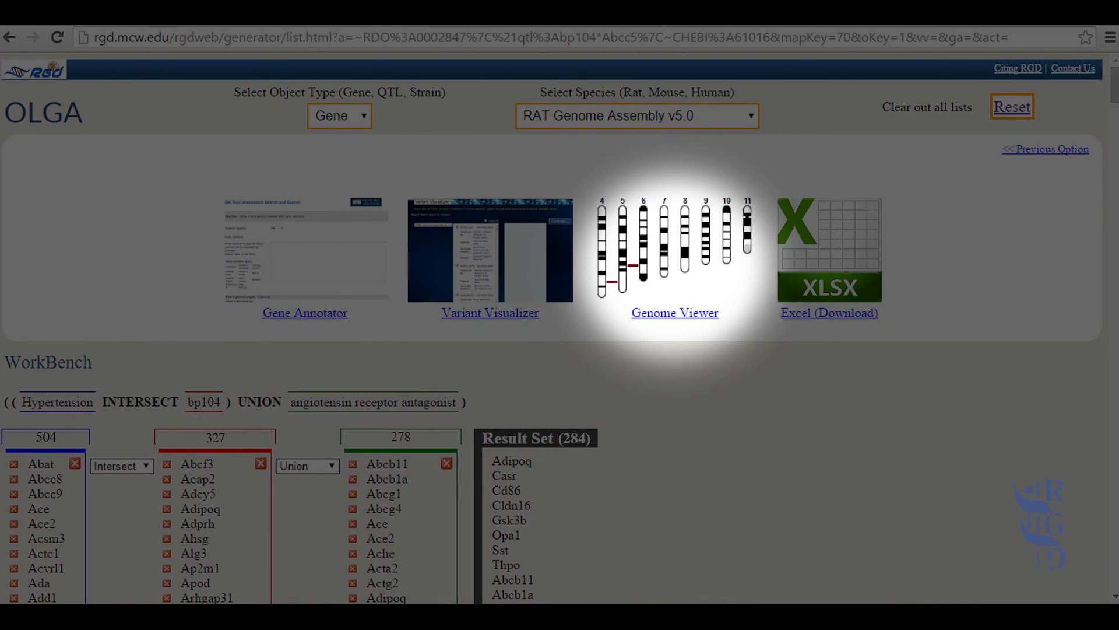
{"action": "left_click", "coordinate": [674, 312]}
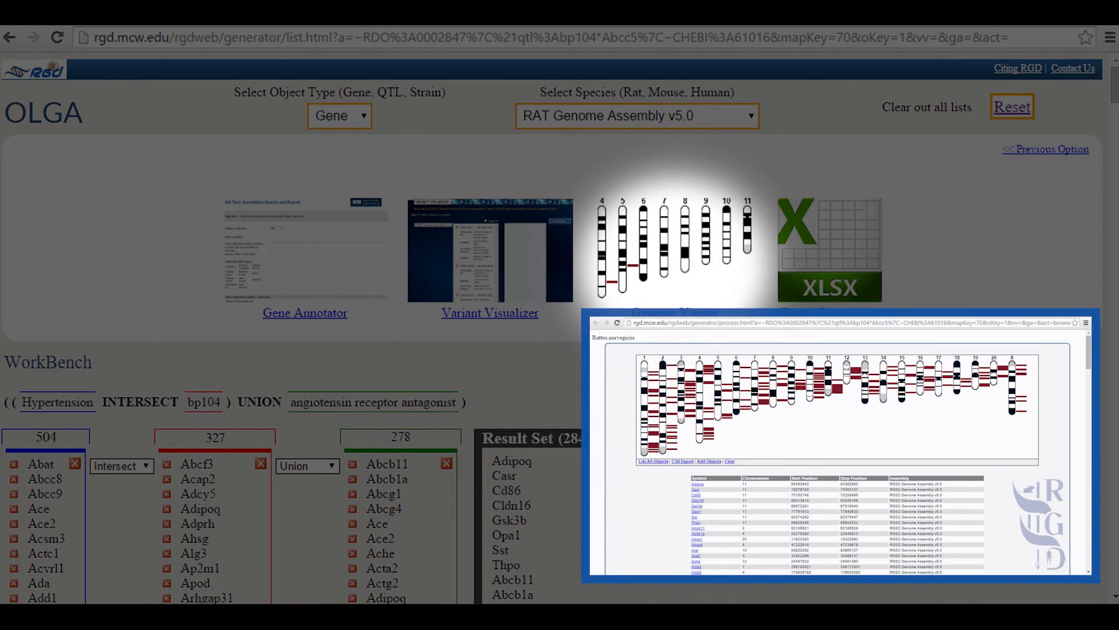